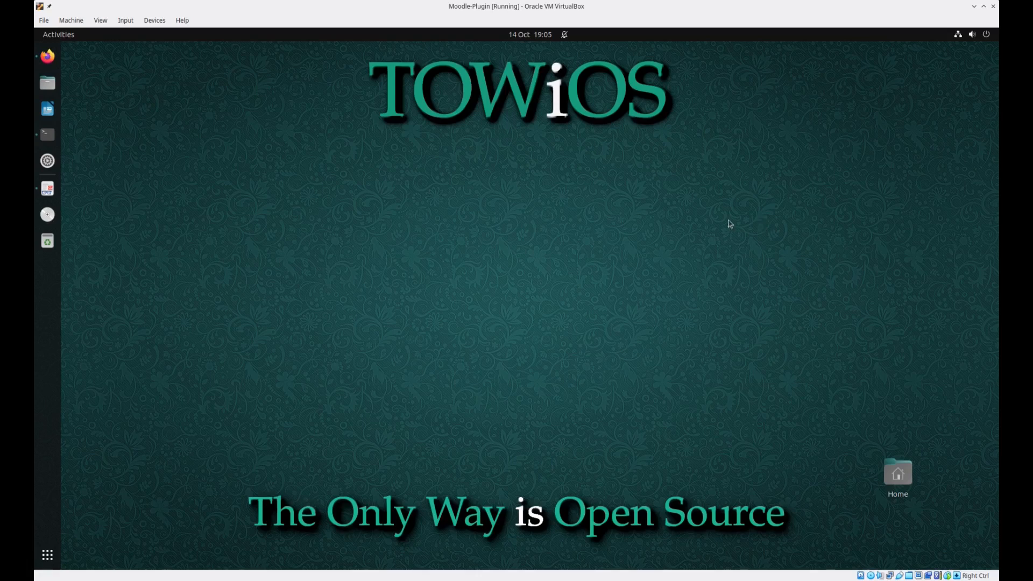
- Open the V02-Backup_Restore_Moodle_Ubuntu guide and launch a terminal from the dock
{"action": "left_click", "coordinate": [46, 190]}
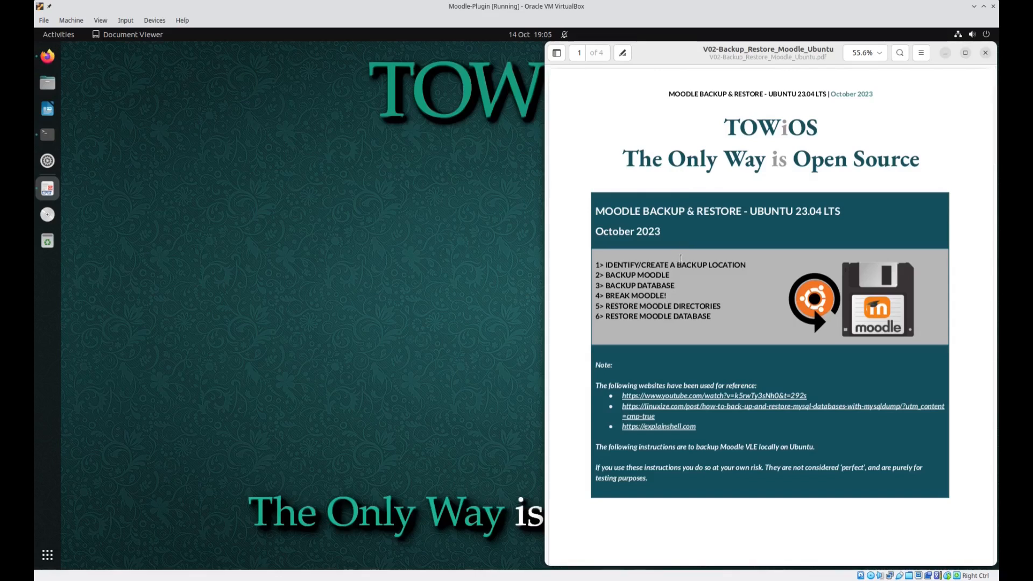
{"action": "mouse_move", "coordinate": [193, 165]}
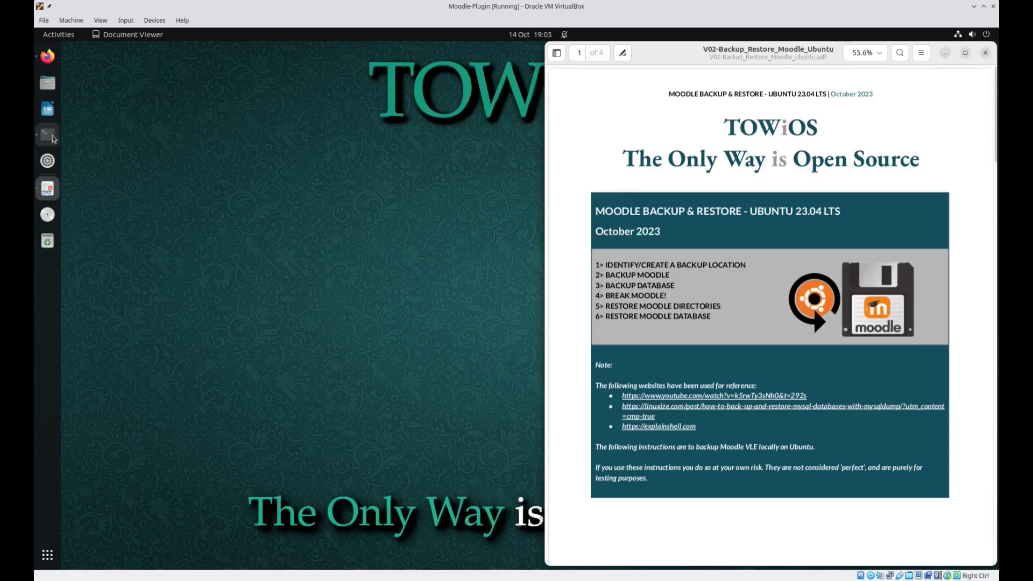
{"action": "left_click", "coordinate": [46, 134]}
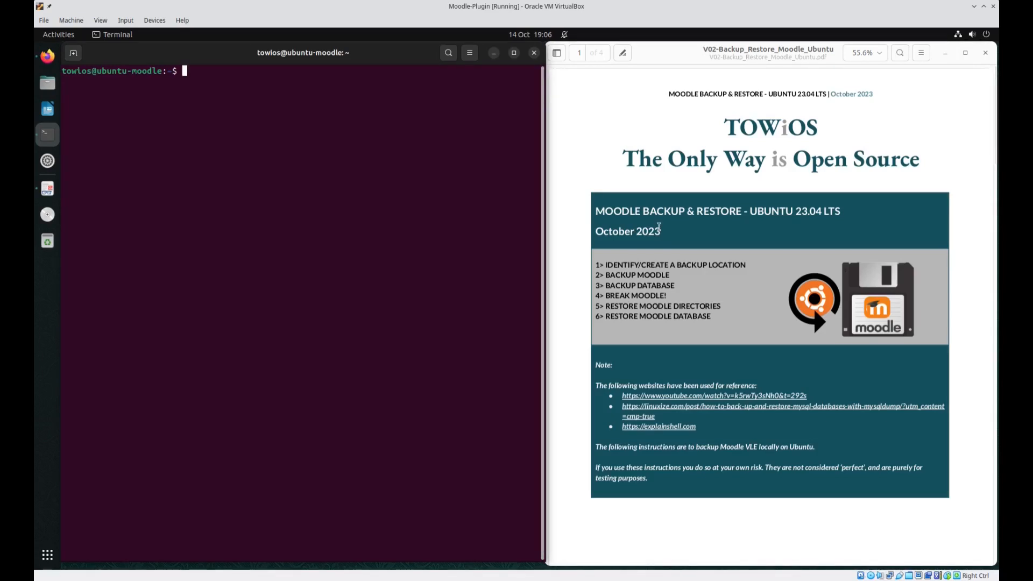
- Load localhost/moodle in Firefox to see the TOWiOS home page with the Test One course
{"action": "scroll", "scroll_direction": "down", "scroll_amount": 3}
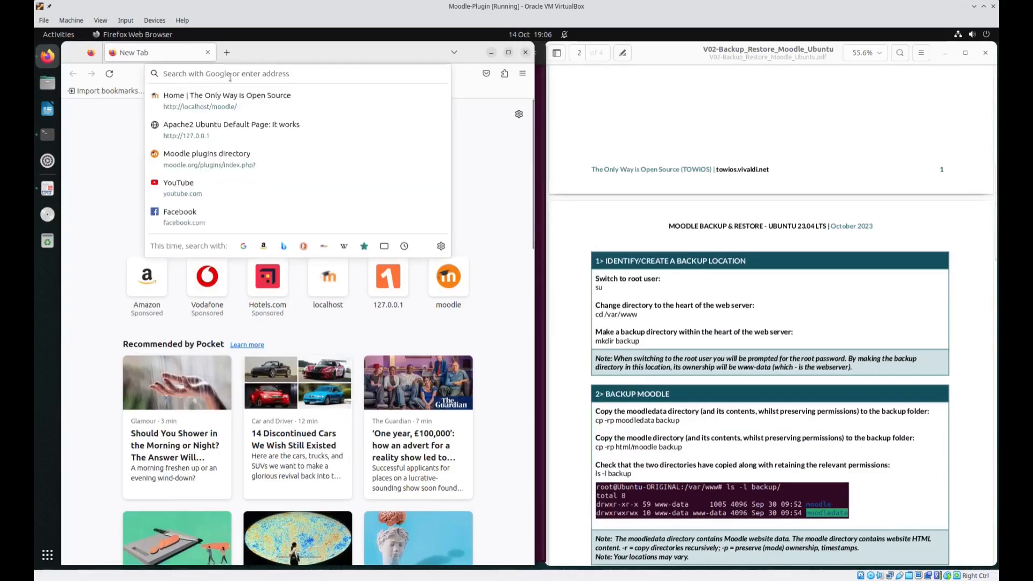
{"action": "type", "text": "http"}
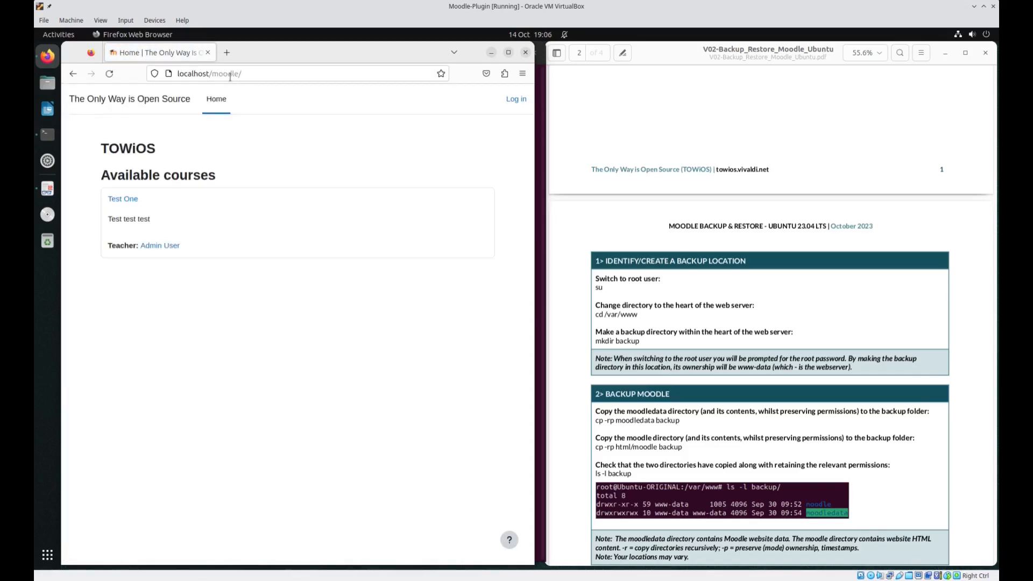
{"action": "mouse_move", "coordinate": [504, 73]}
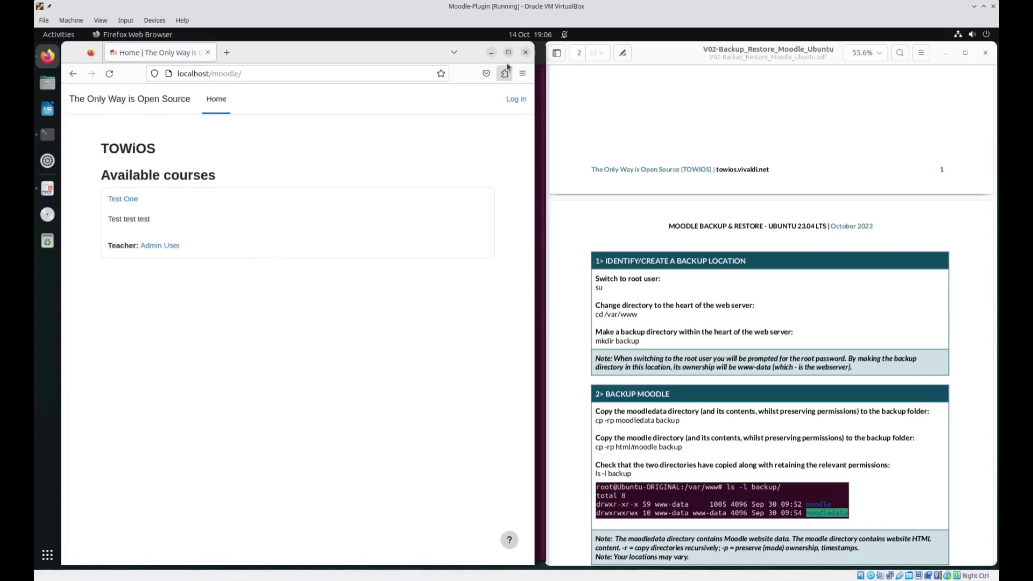
- Switch to a root shell with su and the root password
{"action": "left_click", "coordinate": [46, 134]}
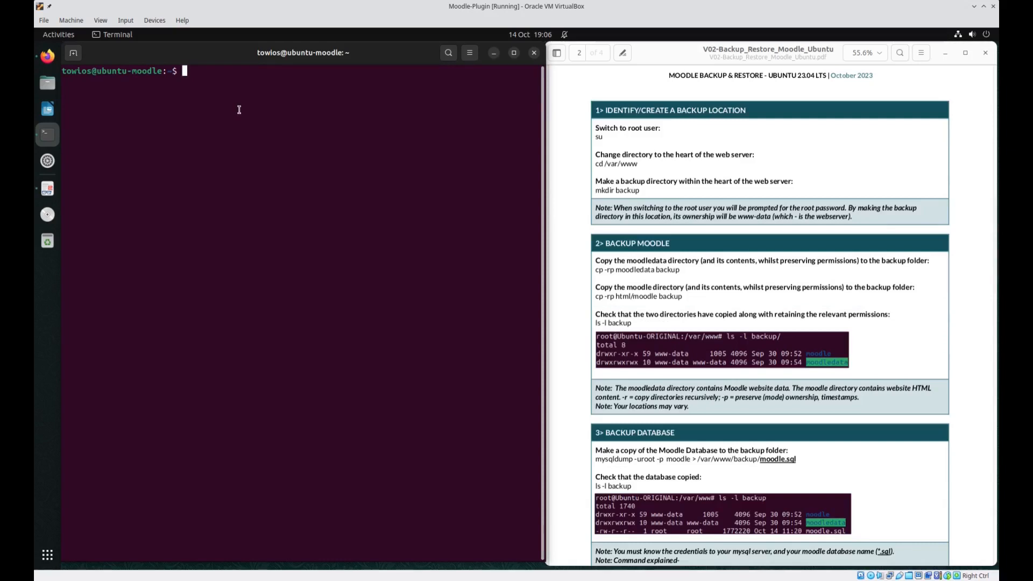
{"action": "type", "text": "su"}
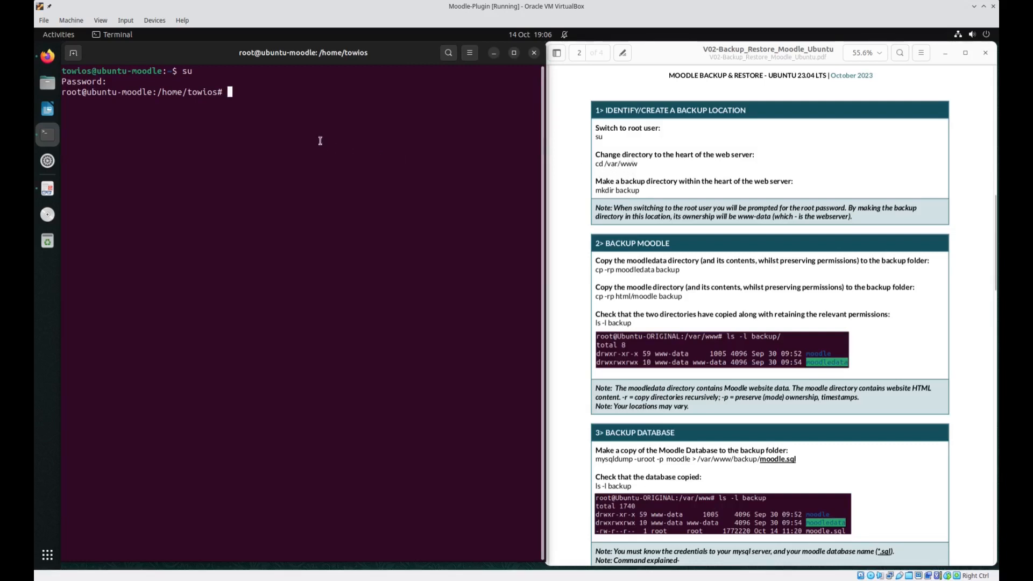
- Move into /var/www and create the backup directory there
{"action": "type", "text": "cd"}
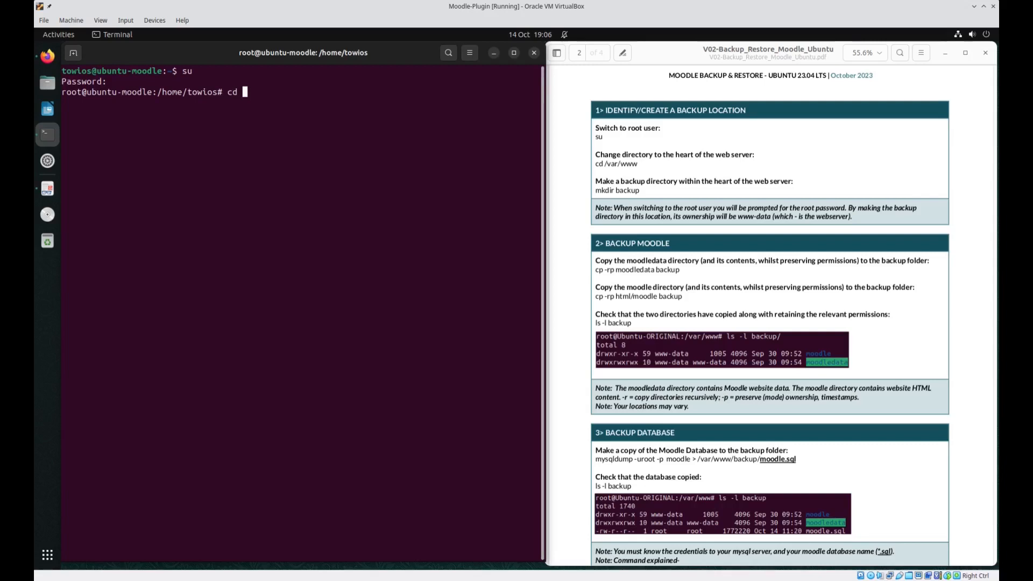
{"action": "type", "text": "/va"}
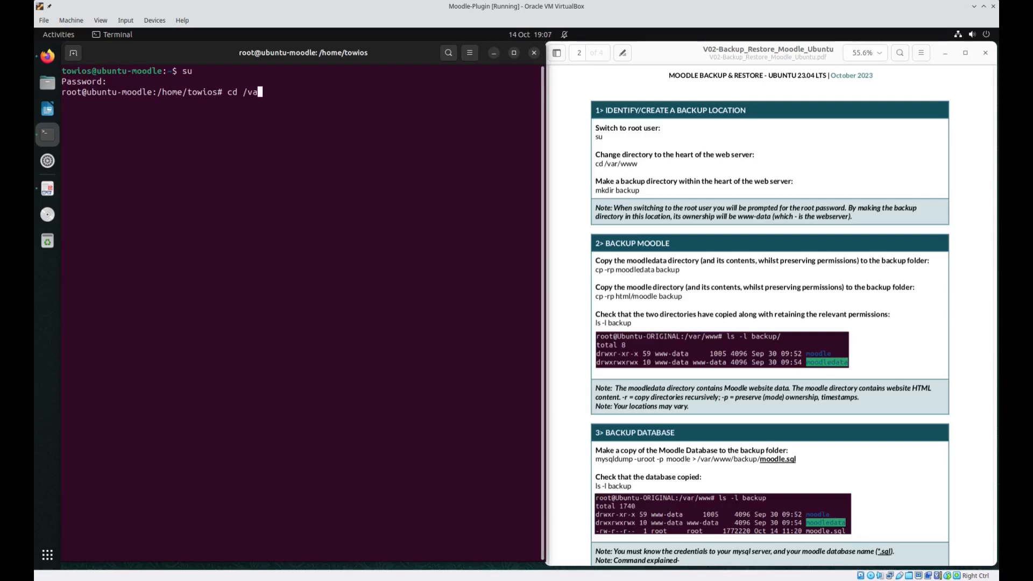
{"action": "type", "text": "www"}
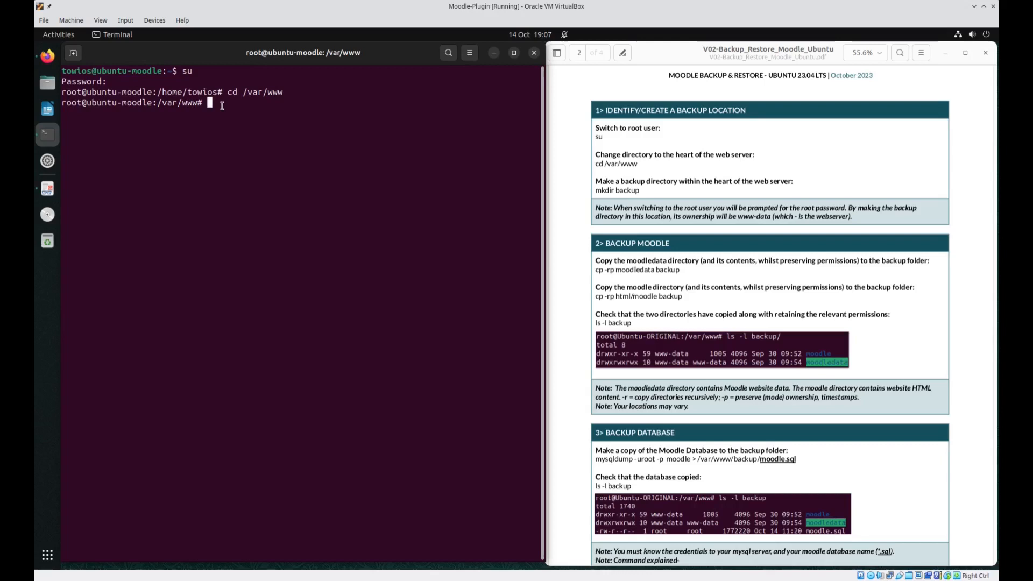
{"action": "type", "text": "mkdir"}
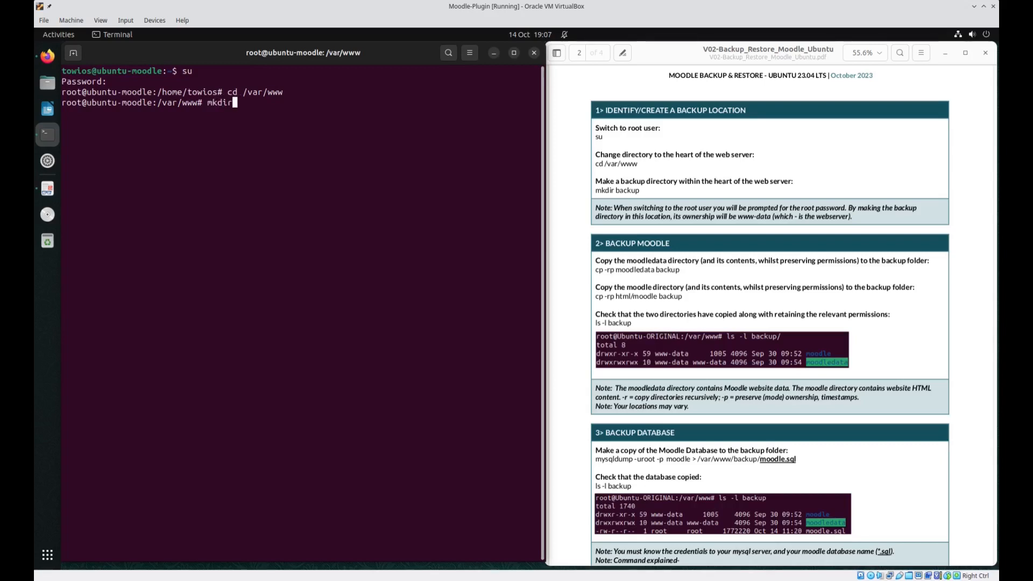
{"action": "type", "text": "backup"}
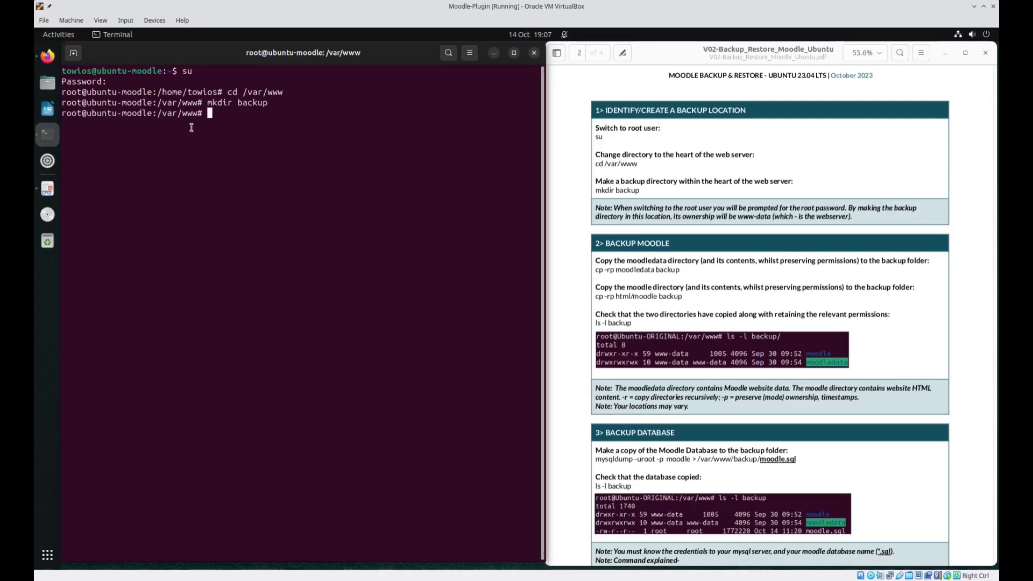
{"action": "mouse_move", "coordinate": [242, 113]}
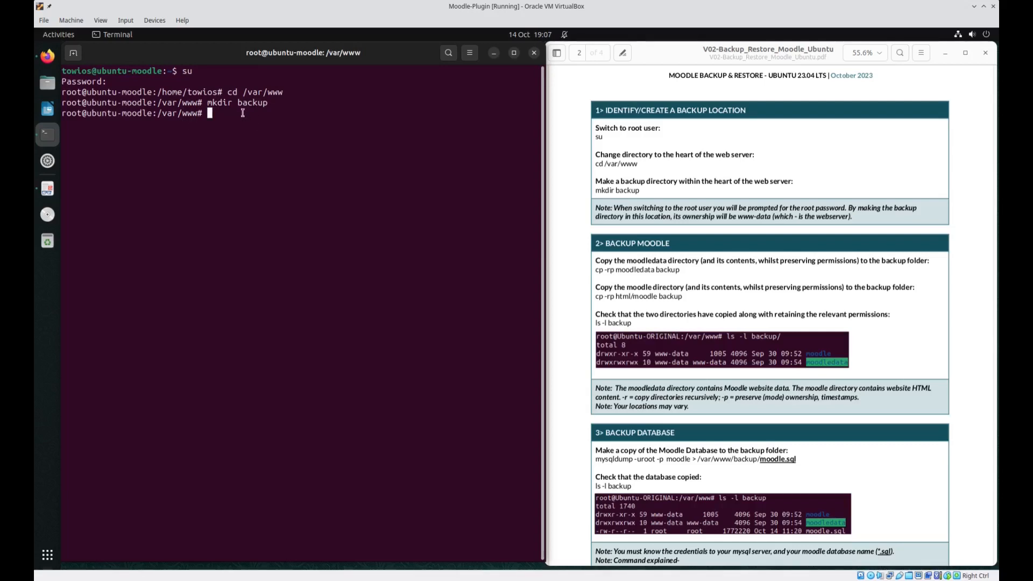
- Copy moodledata and html/moodle into backup with cp -rp, then list to confirm
{"action": "scroll", "scroll_direction": "down", "scroll_amount": 3}
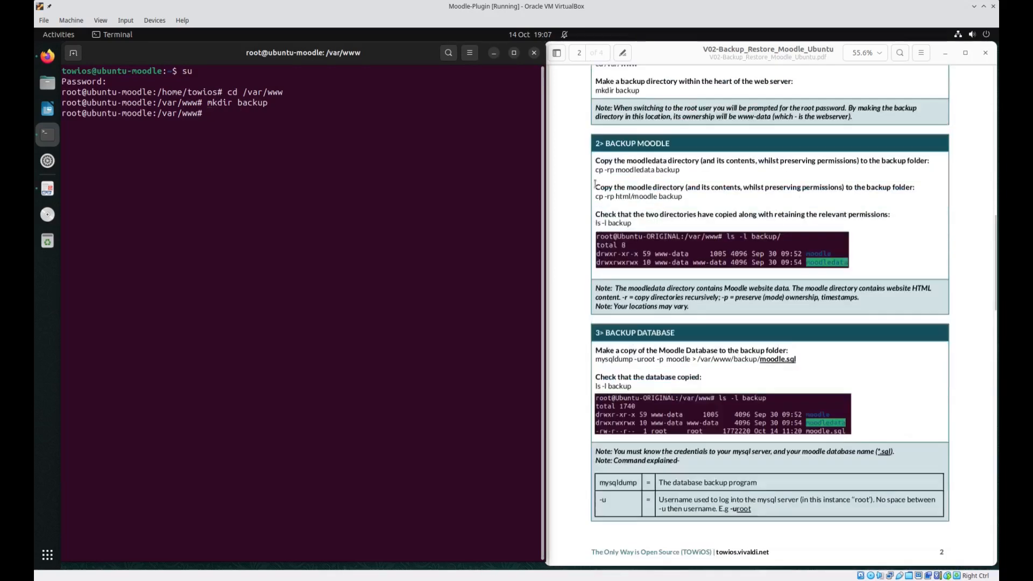
{"action": "scroll", "scroll_direction": "down", "scroll_amount": 3}
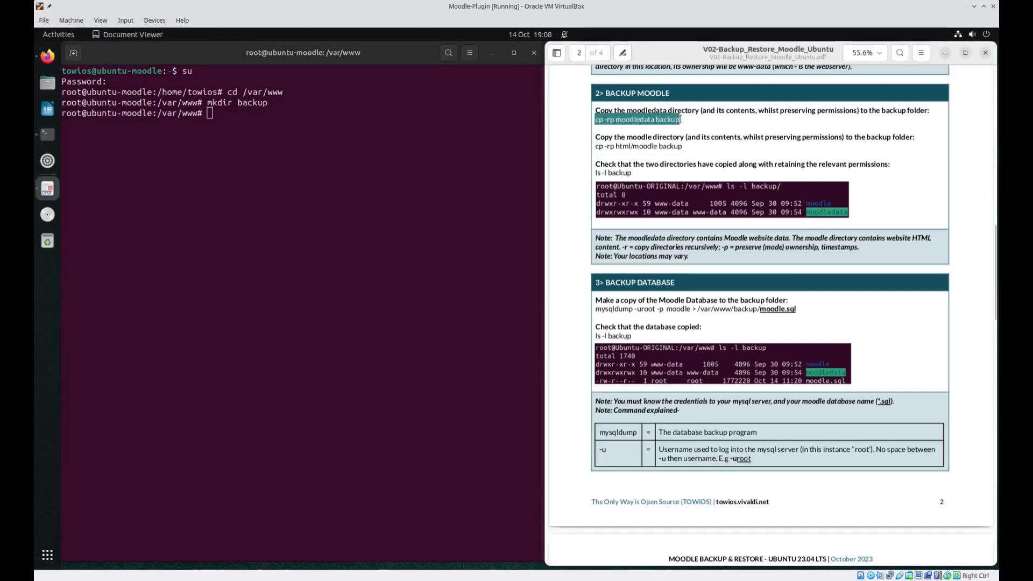
{"action": "right_click", "coordinate": [671, 128]}
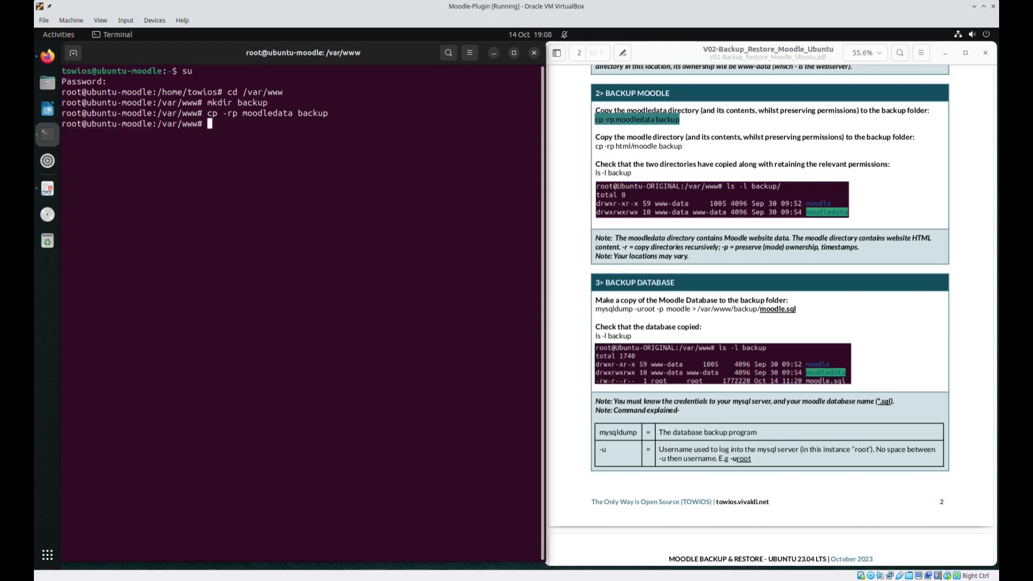
{"action": "right_click", "coordinate": [662, 152]}
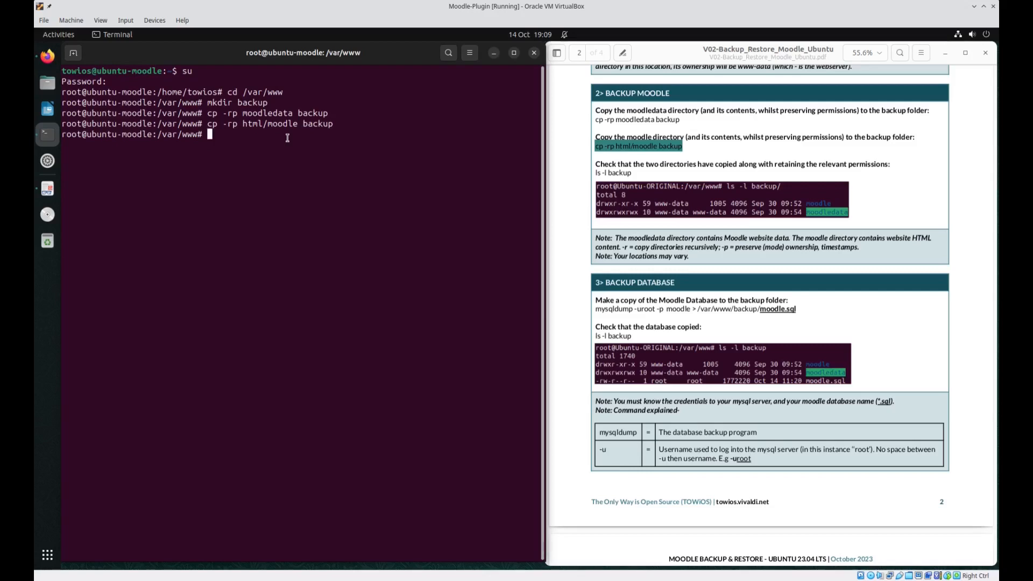
{"action": "type", "text": "ls -l backup"}
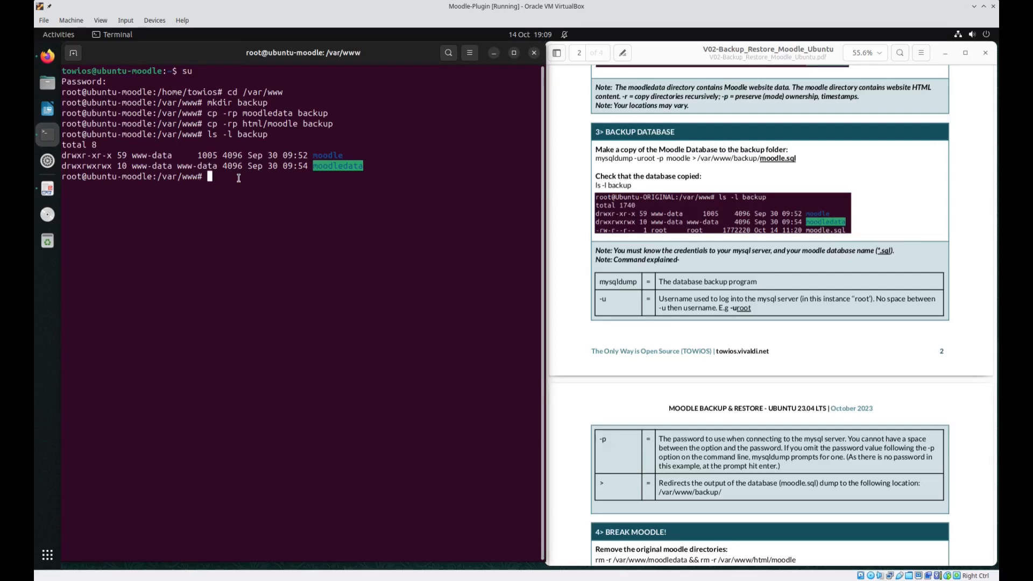
- Dump the moodle database as root to /var/www/backup/moodle.sql with mysqldump
{"action": "type", "text": "my"}
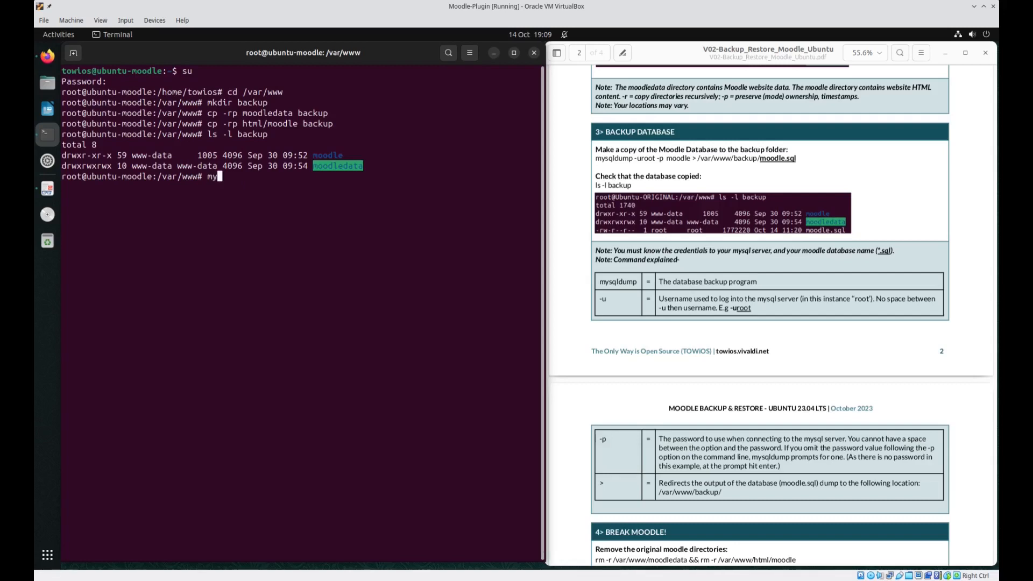
{"action": "type", "text": "sqldump"}
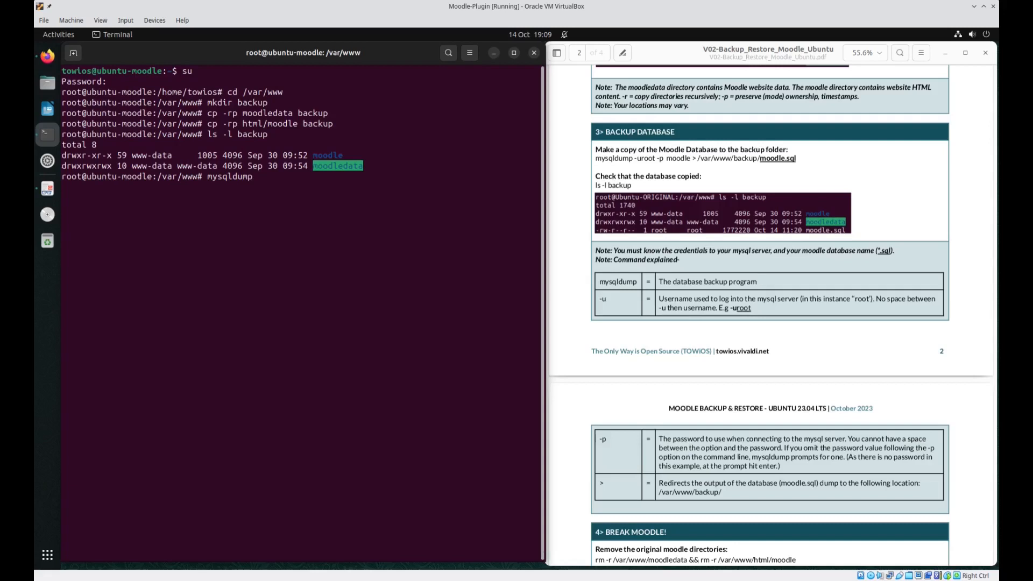
{"action": "type", "text": "-u"}
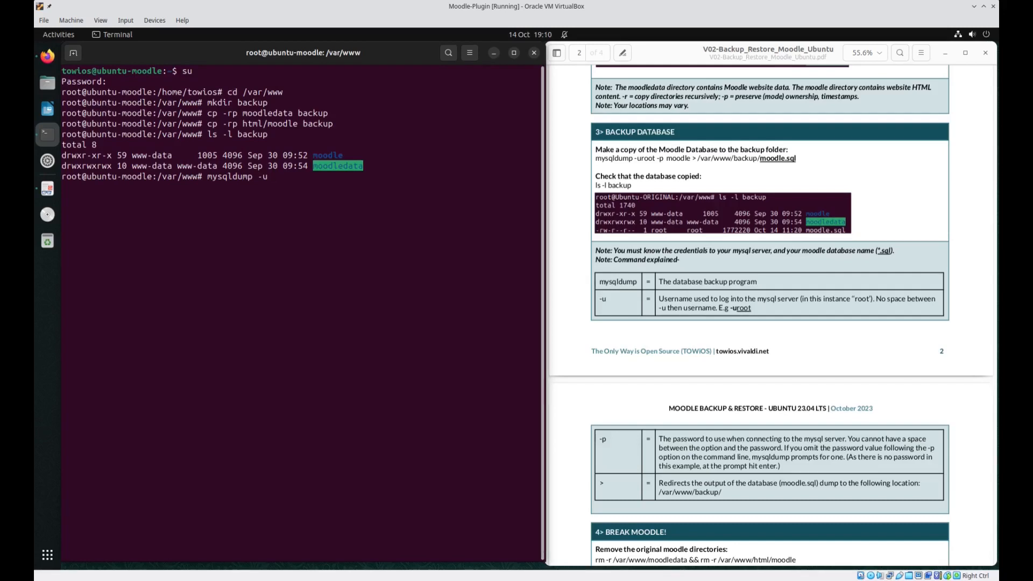
{"action": "type", "text": "root"}
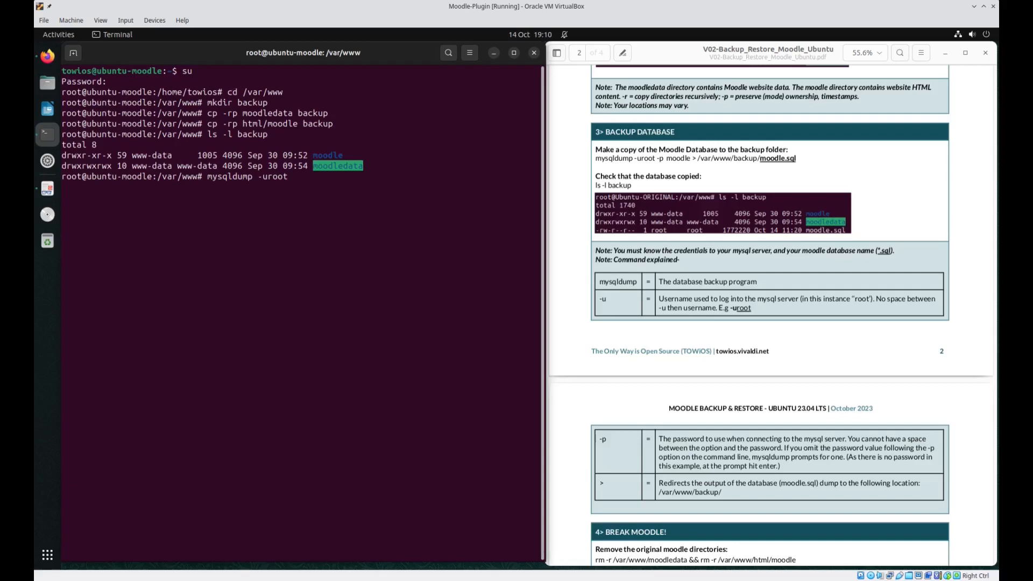
{"action": "type", "text": "-"}
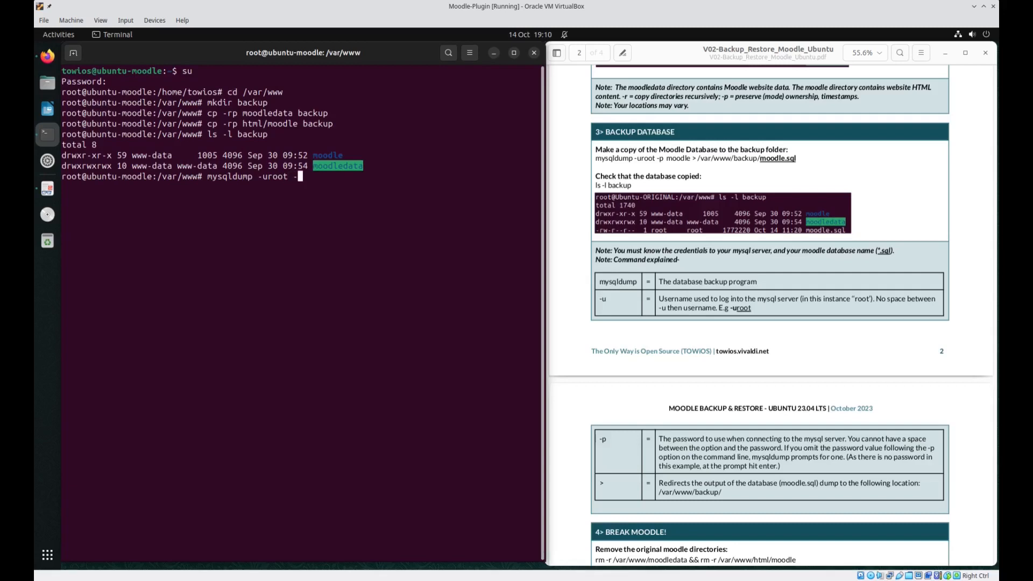
{"action": "type", "text": "p"}
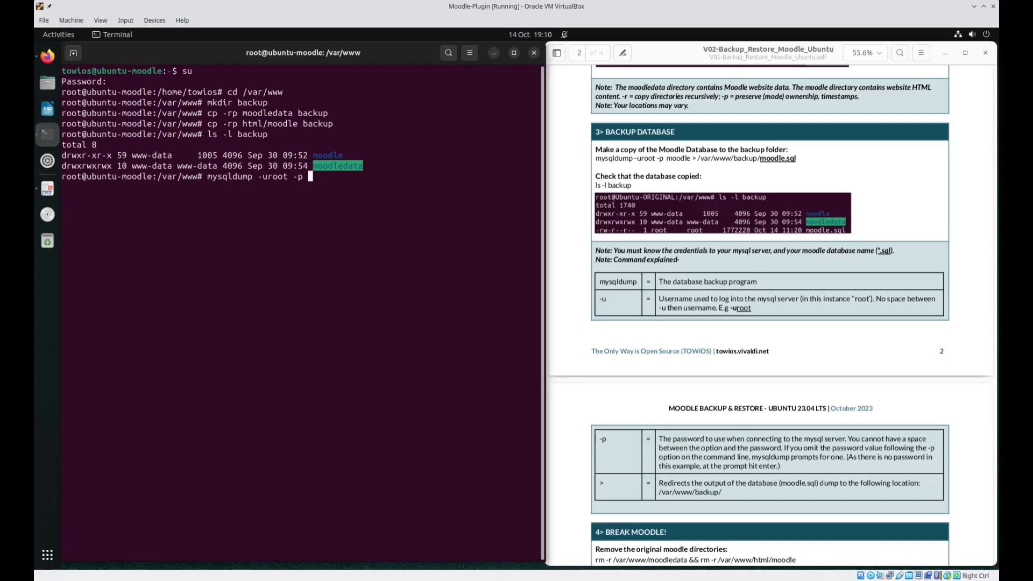
{"action": "type", "text": "moodle"}
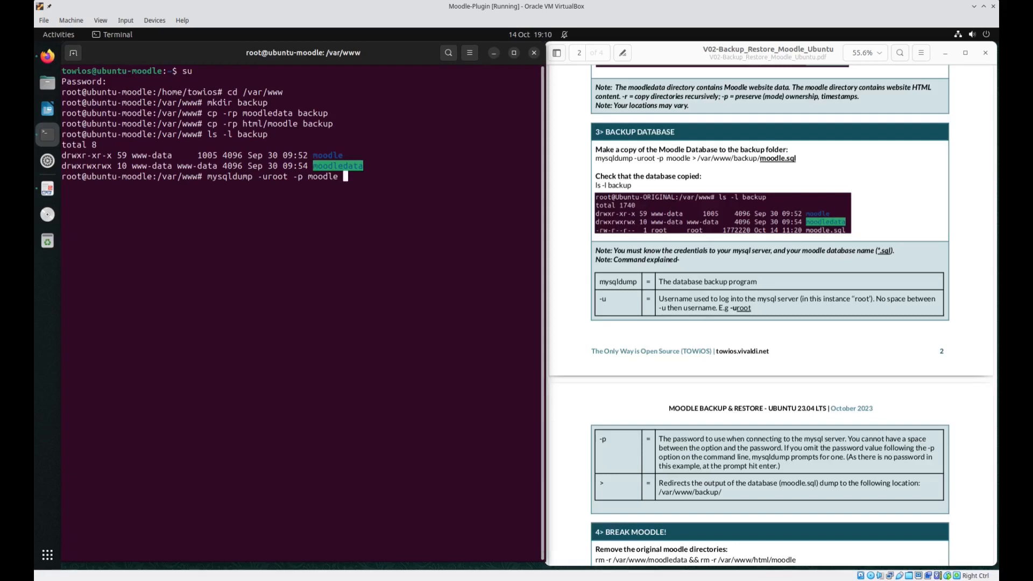
{"action": "type", "text": ">"}
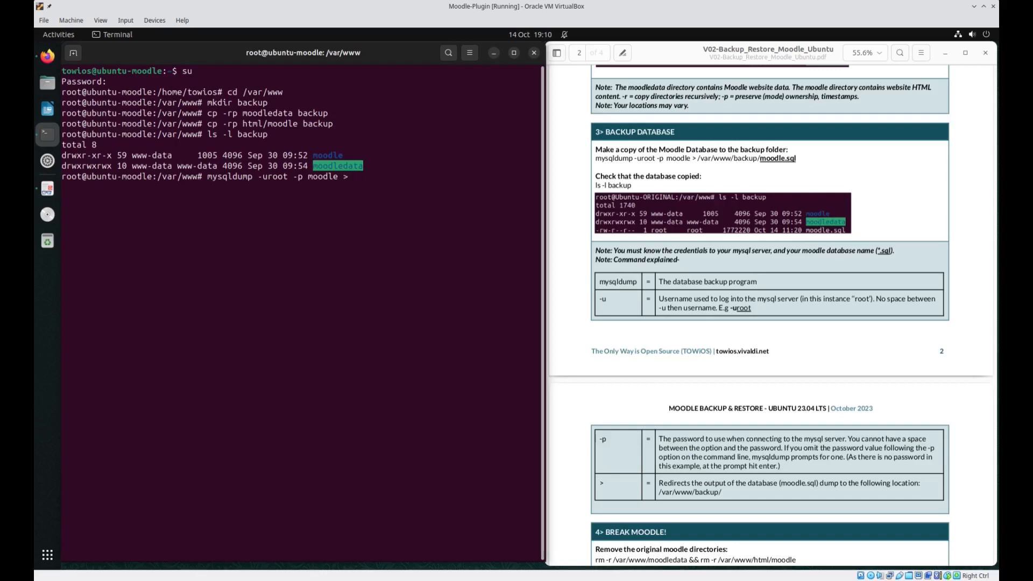
{"action": "type", "text": "/var/www/"}
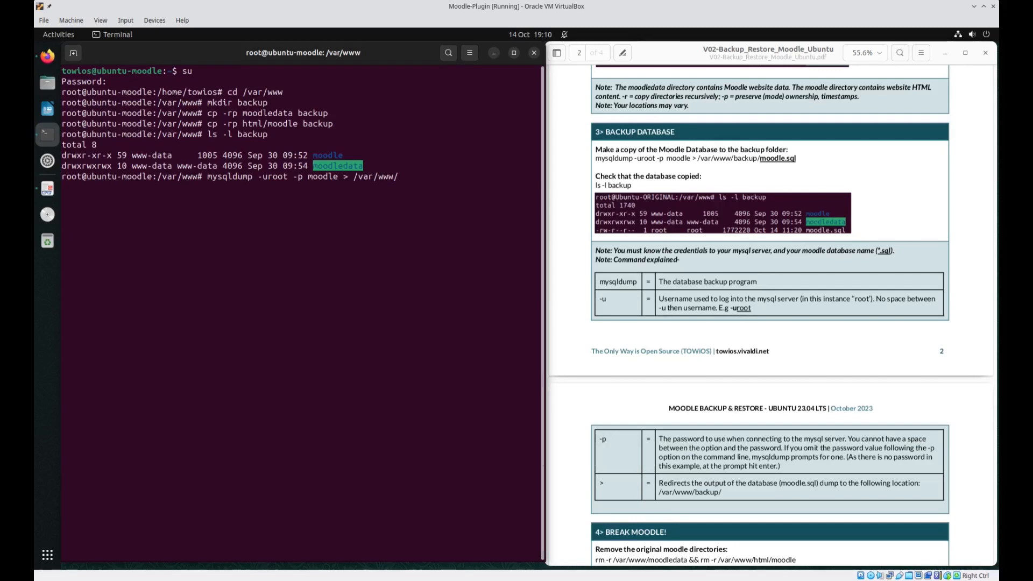
{"action": "type", "text": "backup/moodle"}
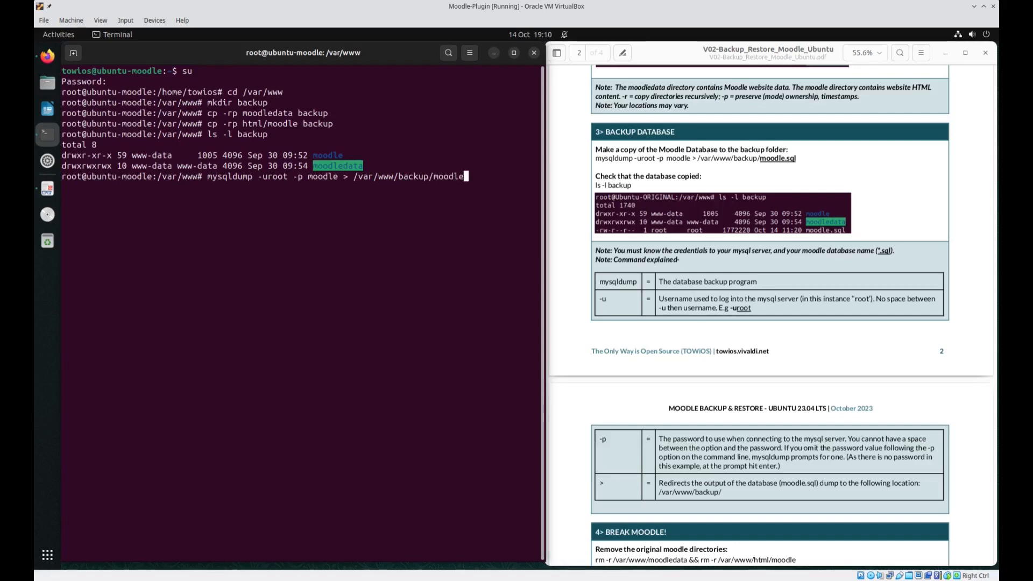
{"action": "type", "text": ".sql"}
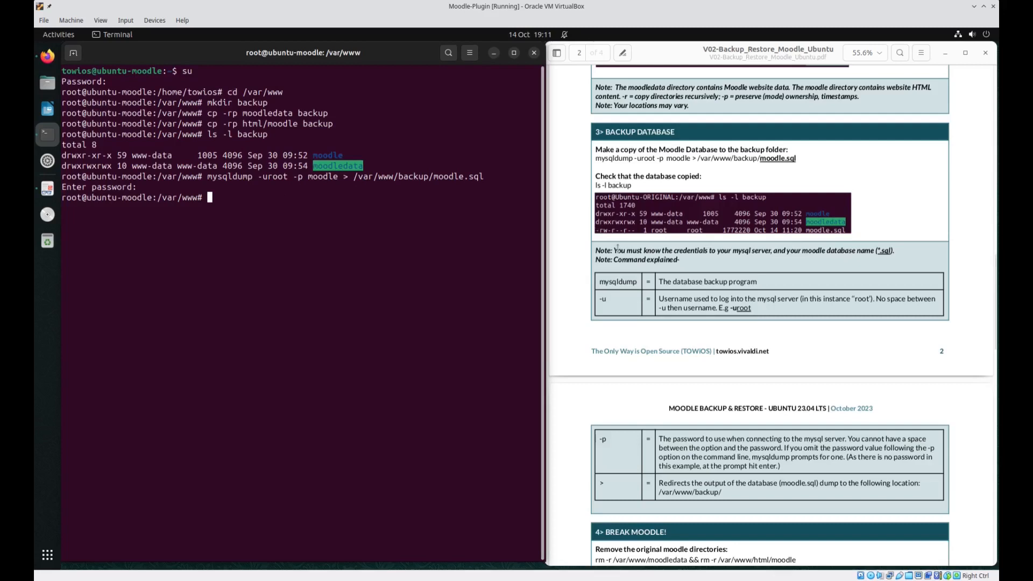
- List the backup folder to confirm moodle.sql sits beside both directories
{"action": "scroll", "scroll_direction": "down", "scroll_amount": 3}
{"action": "type", "text": "ls -"}
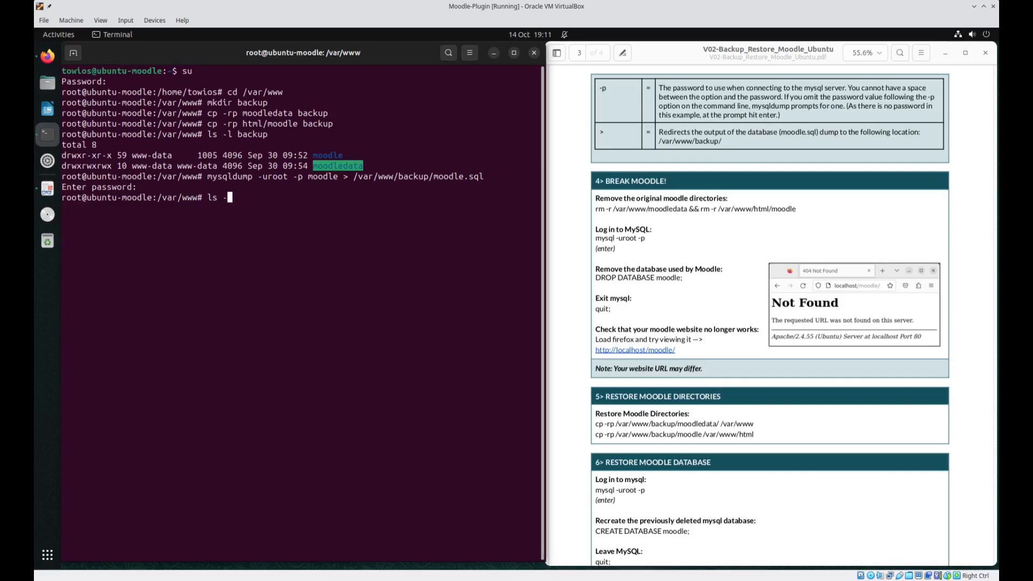
{"action": "type", "text": "l"}
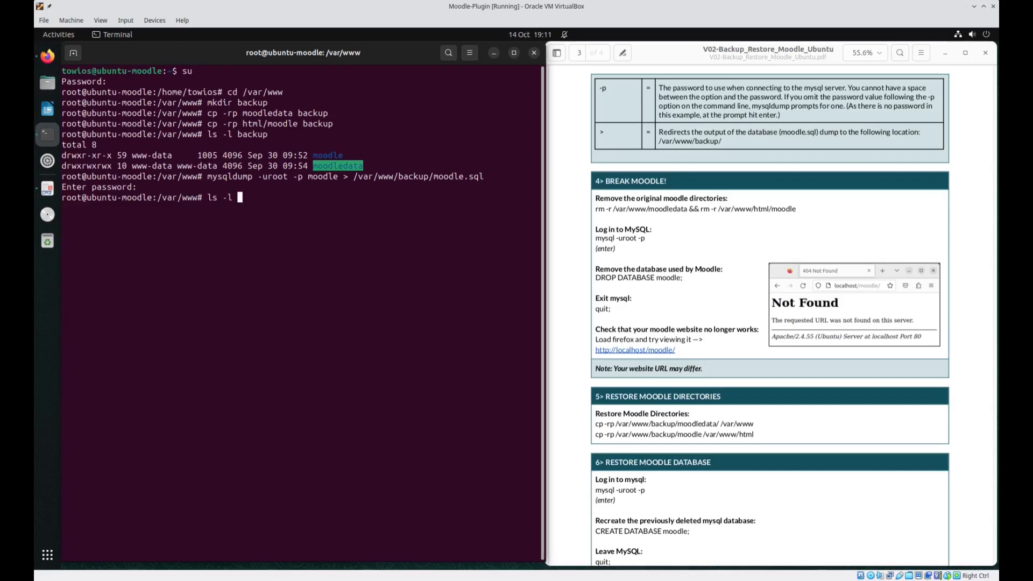
{"action": "type", "text": "backup"}
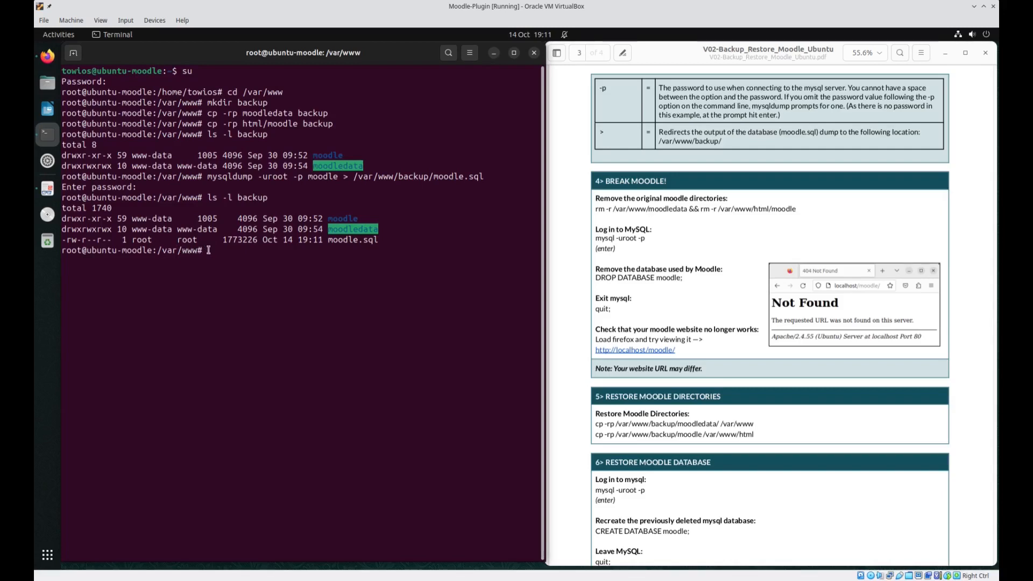
- List the backup folder and /var/www to check the current contents
{"action": "type", "text": "ls -"}
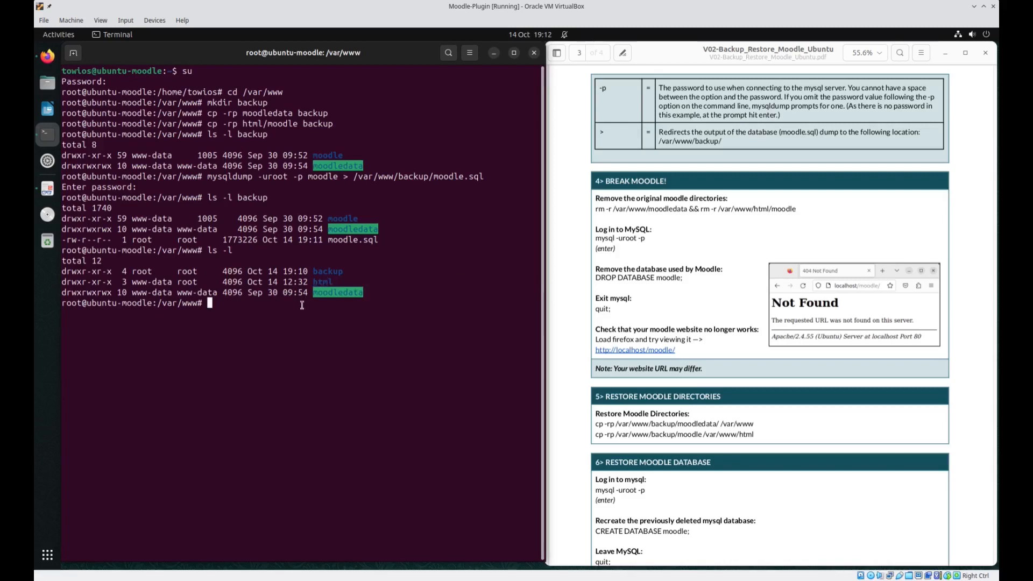
{"action": "type", "text": "ls -l html"}
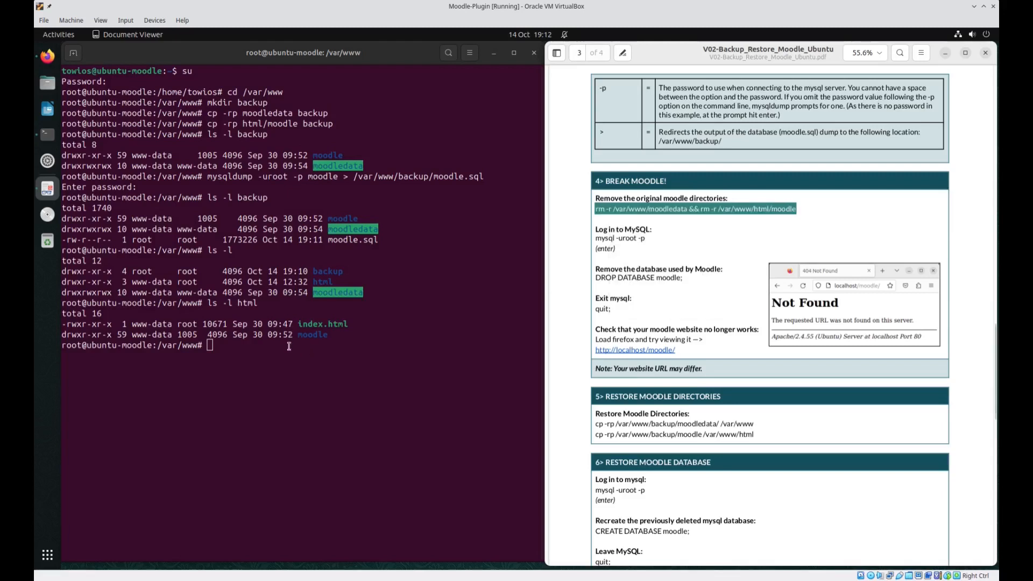
- Remove /var/www/moodledata and /var/www/html/moodle, then list to confirm they are gone
{"action": "type", "text": "rm -r /var/www/moodledata && rm -r /var/www/html/moodle"}
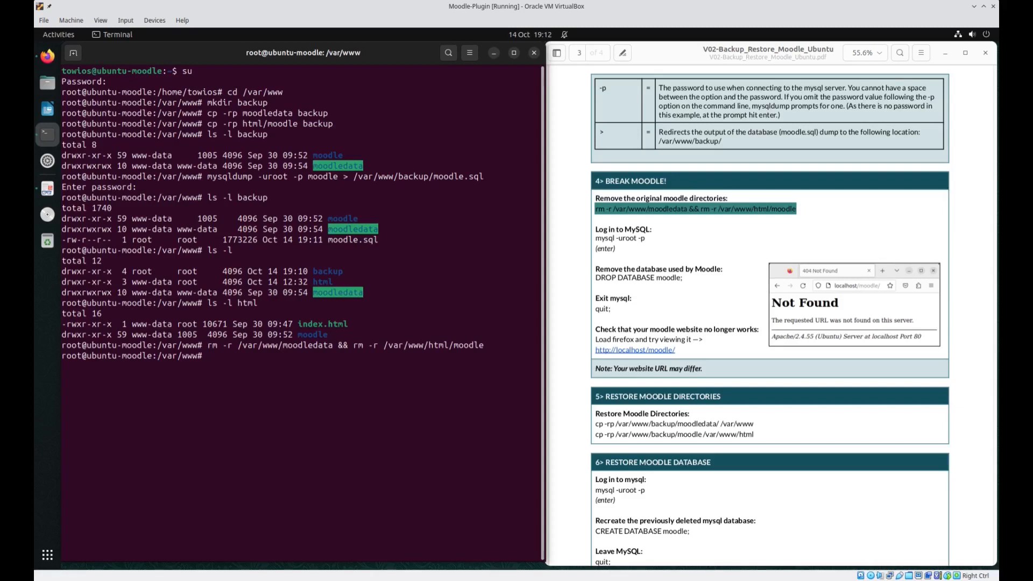
{"action": "type", "text": "ls"}
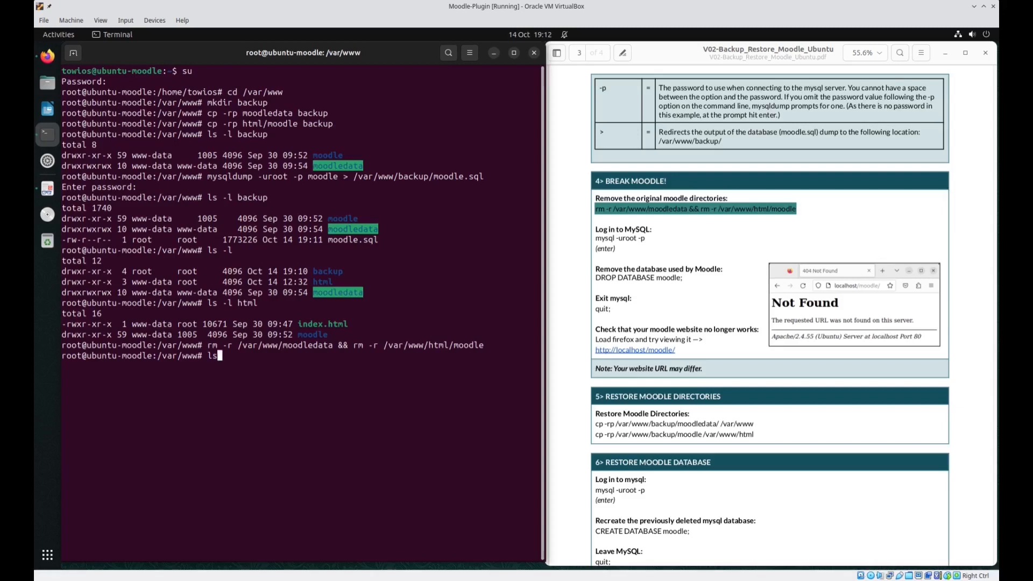
{"action": "type", "text": "-l"}
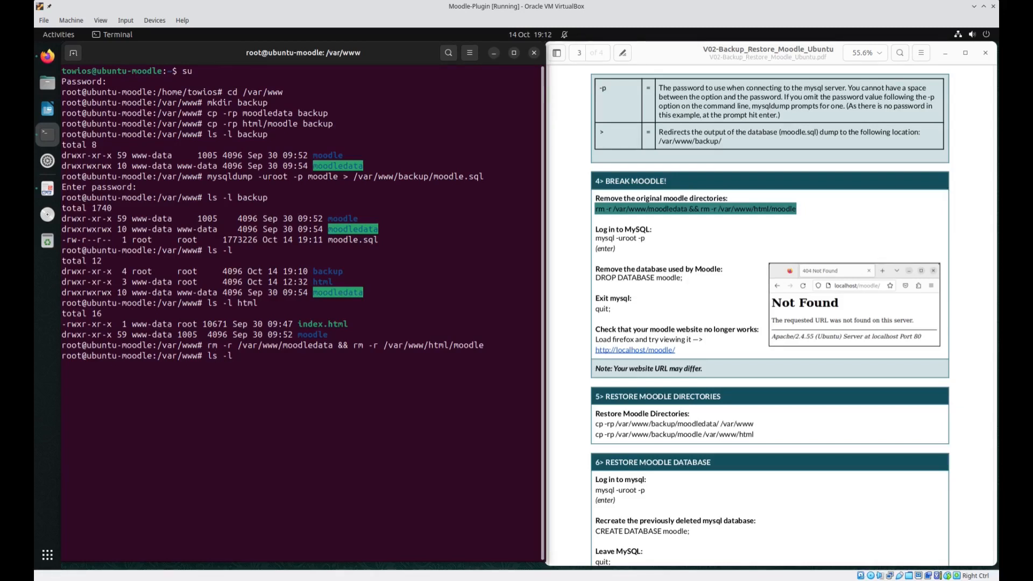
{"action": "key", "text": "Return"}
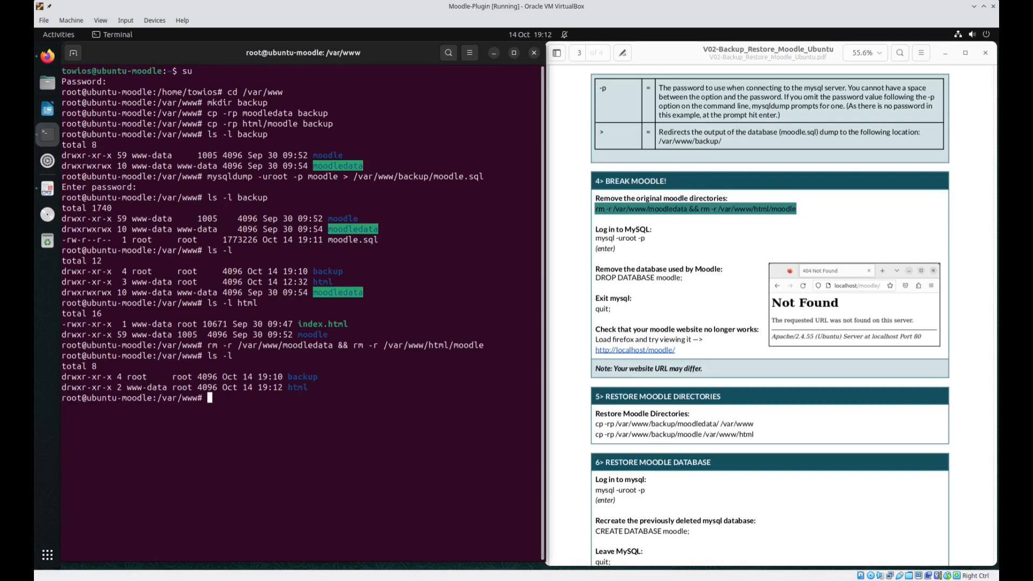
{"action": "type", "text": "ls -l html"}
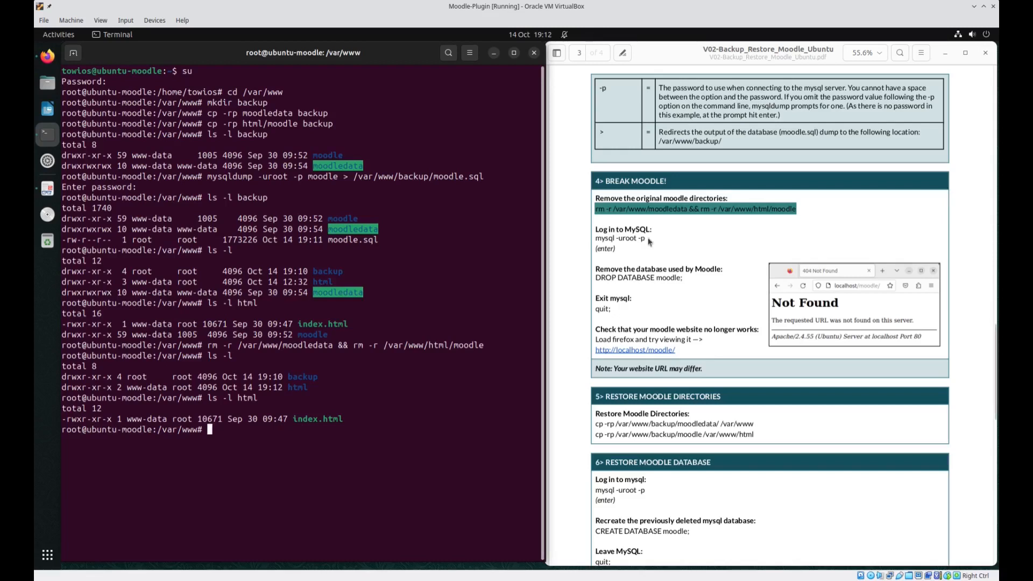
- Log into MySQL as root using the pasted mysql -uroot -p command
{"action": "right_click", "coordinate": [620, 239]}
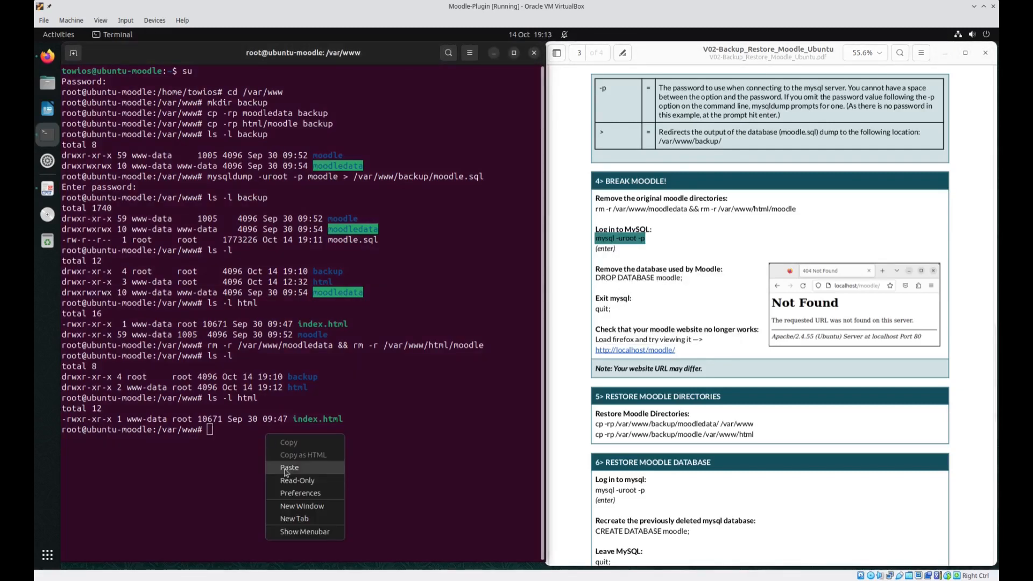
{"action": "left_click", "coordinate": [289, 467]}
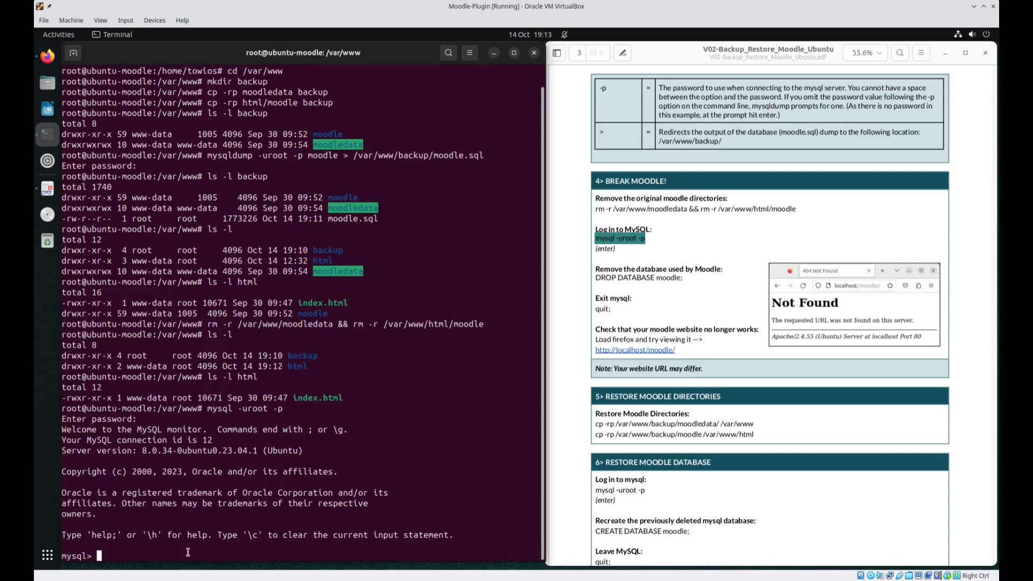
- Run SHOW DATABASES; to list the five databases including moodle
{"action": "type", "text": "SHOW DATA"}
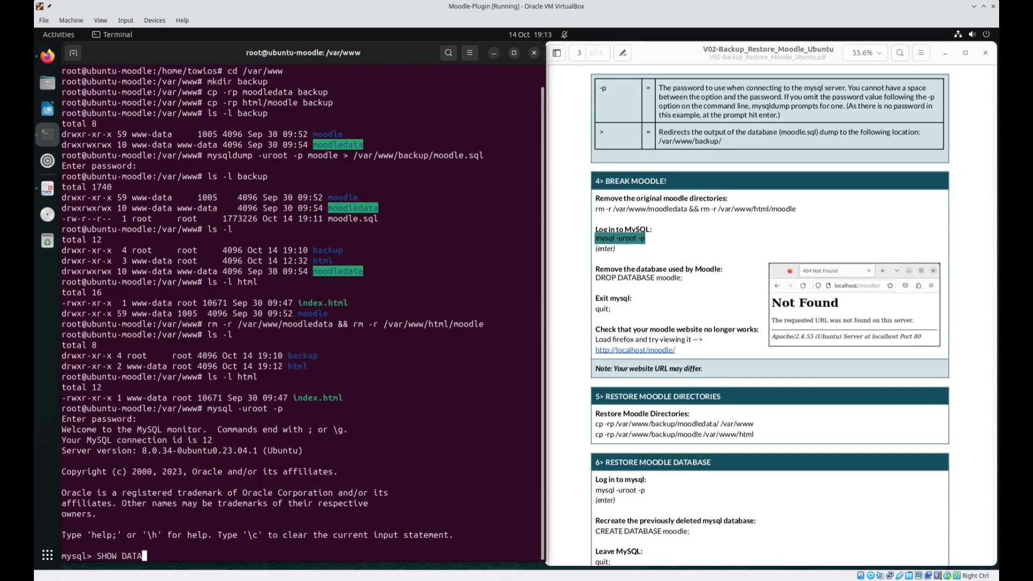
{"action": "type", "text": "BASES;"}
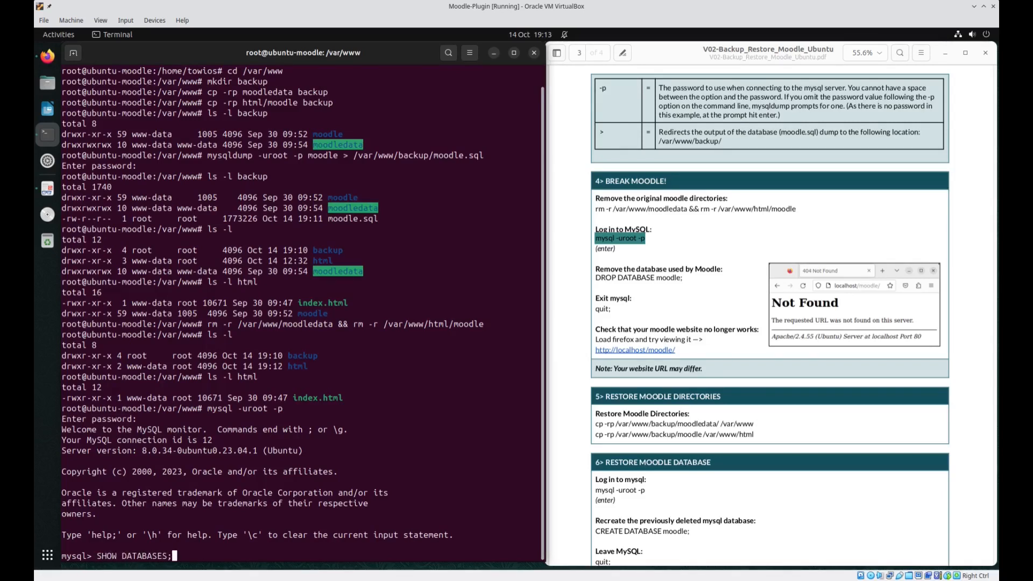
{"action": "key", "text": "Return"}
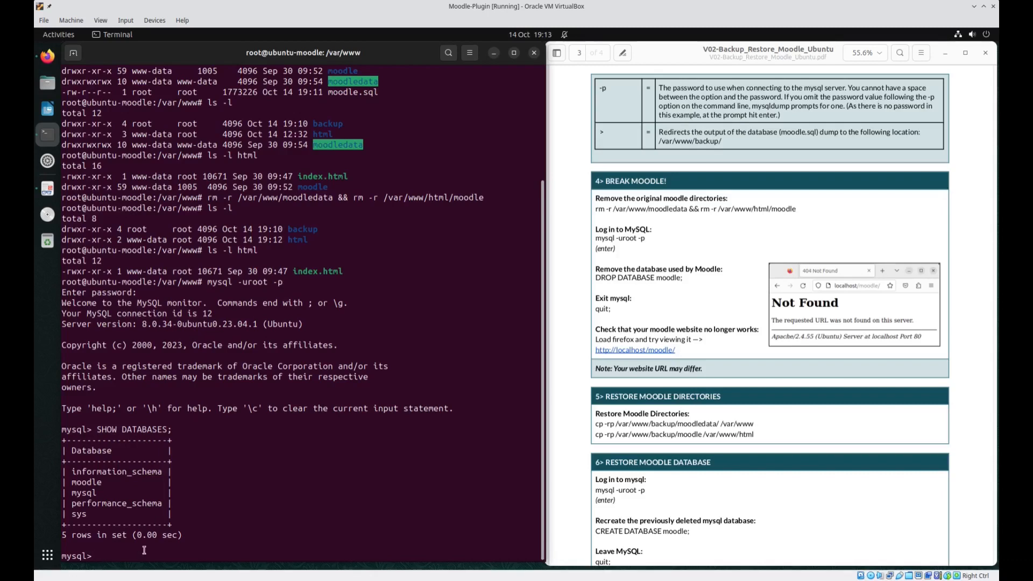
- Drop the moodle database and show that only four databases remain
{"action": "type", "text": "DROP"}
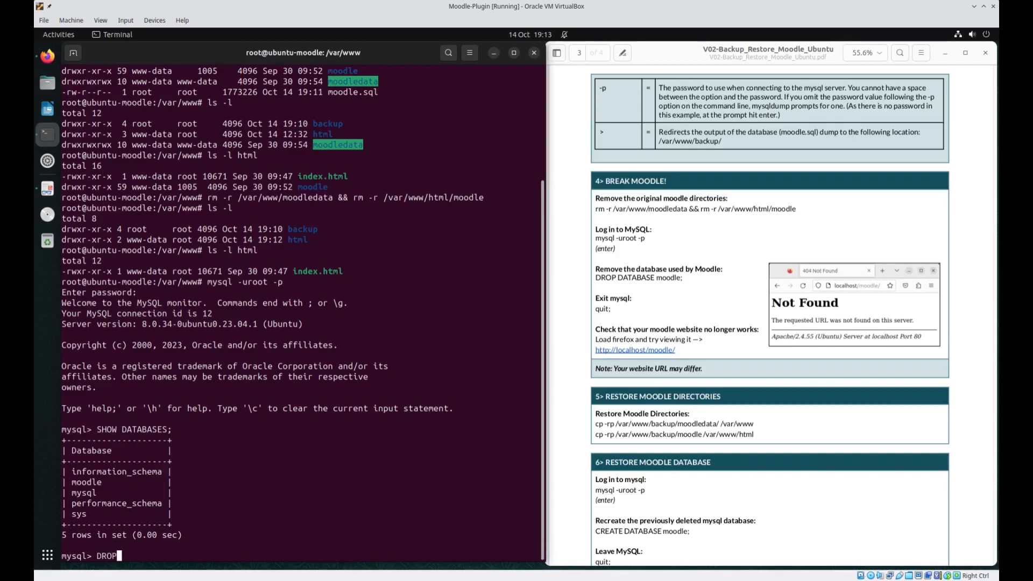
{"action": "type", "text": "DATA"}
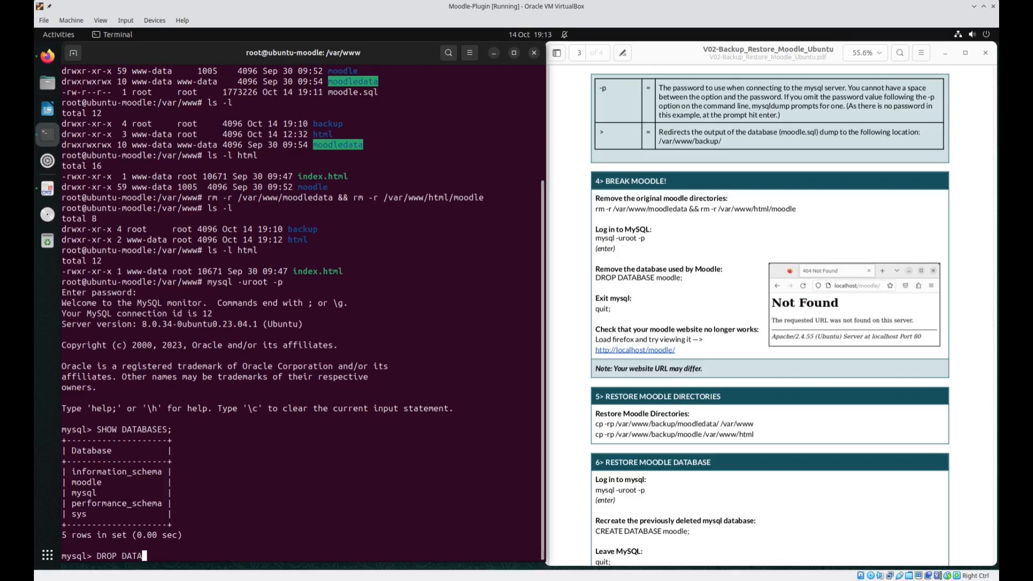
{"action": "type", "text": "BASE"}
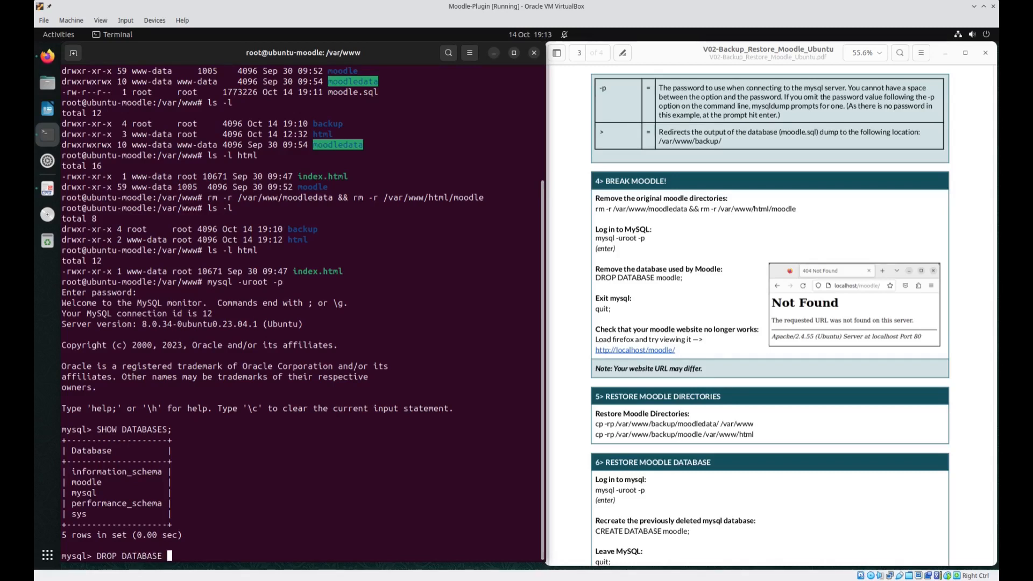
{"action": "type", "text": "moodle;"}
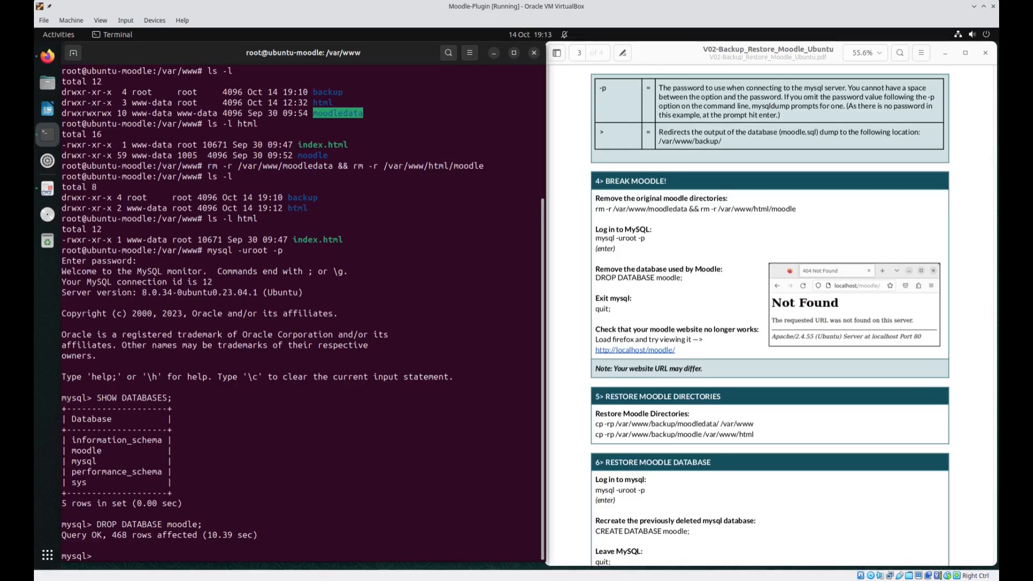
{"action": "type", "text": "SHOW DATABASES;"}
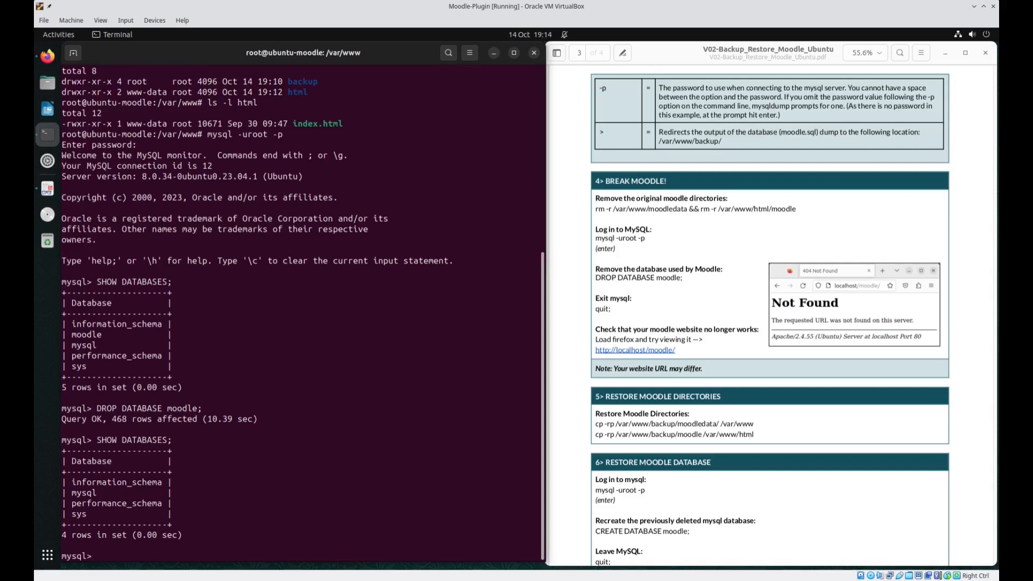
- Quit the MySQL session
{"action": "type", "text": "quit"}
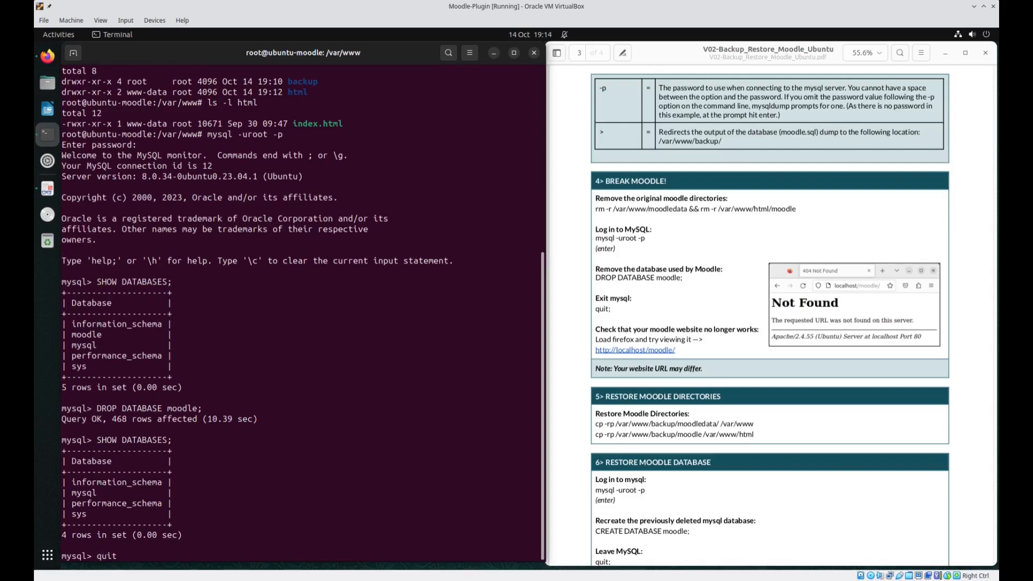
{"action": "key", "text": "Return"}
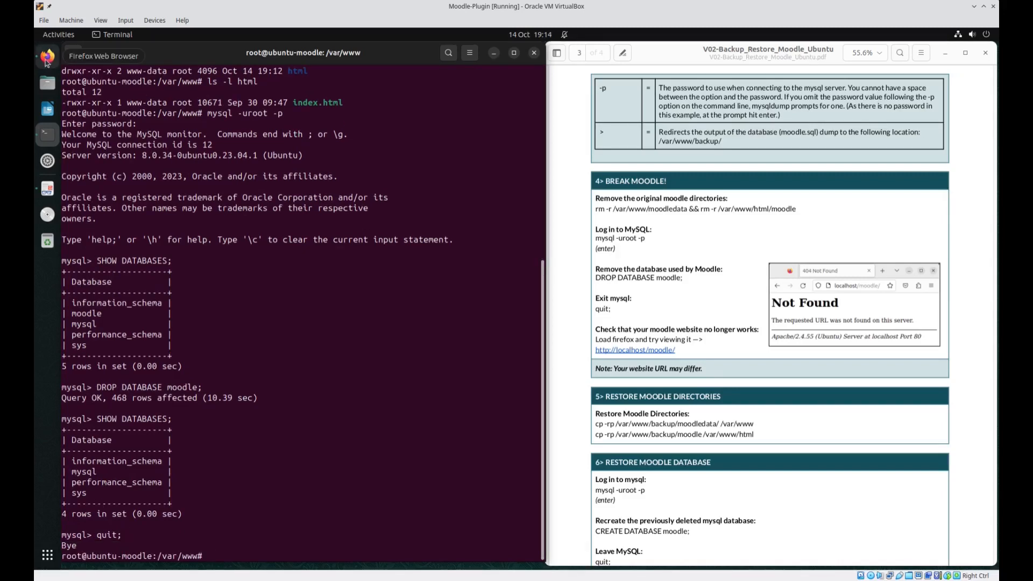
- Reload localhost/moodle in Firefox to confirm the 404 Not Found error
{"action": "left_click", "coordinate": [45, 54]}
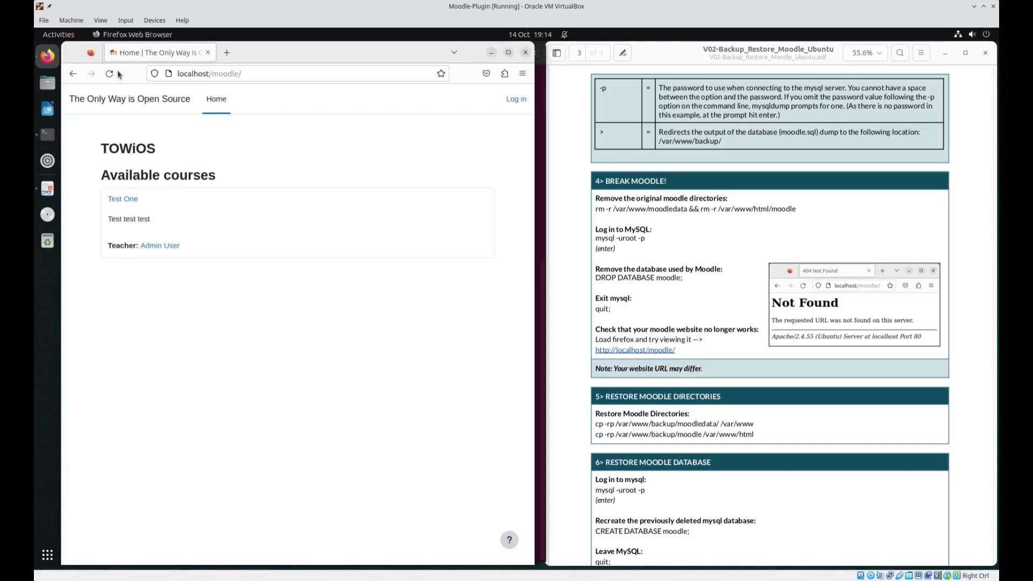
{"action": "mouse_move", "coordinate": [110, 74]}
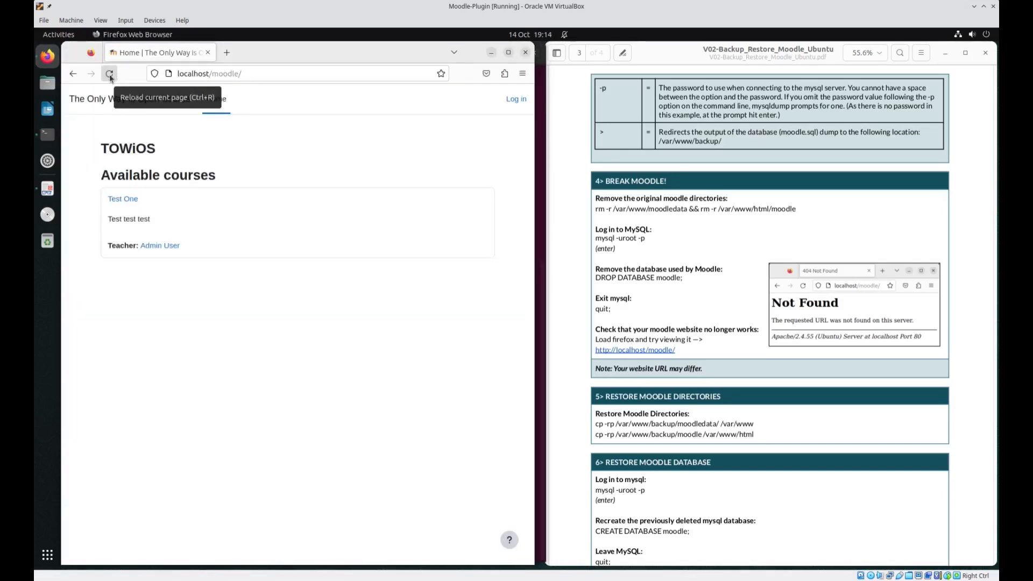
{"action": "left_click", "coordinate": [110, 73]}
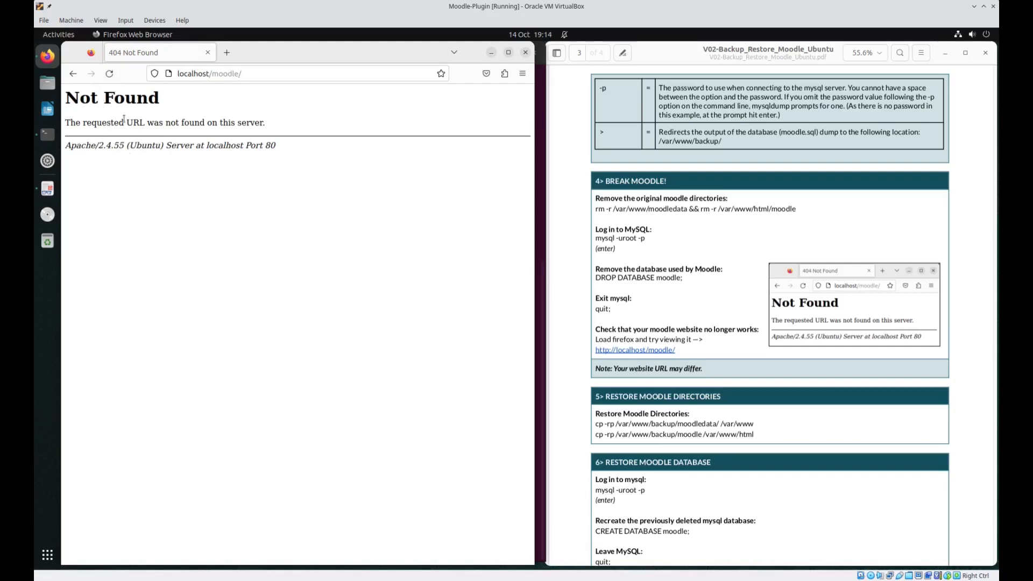
{"action": "mouse_move", "coordinate": [46, 134]}
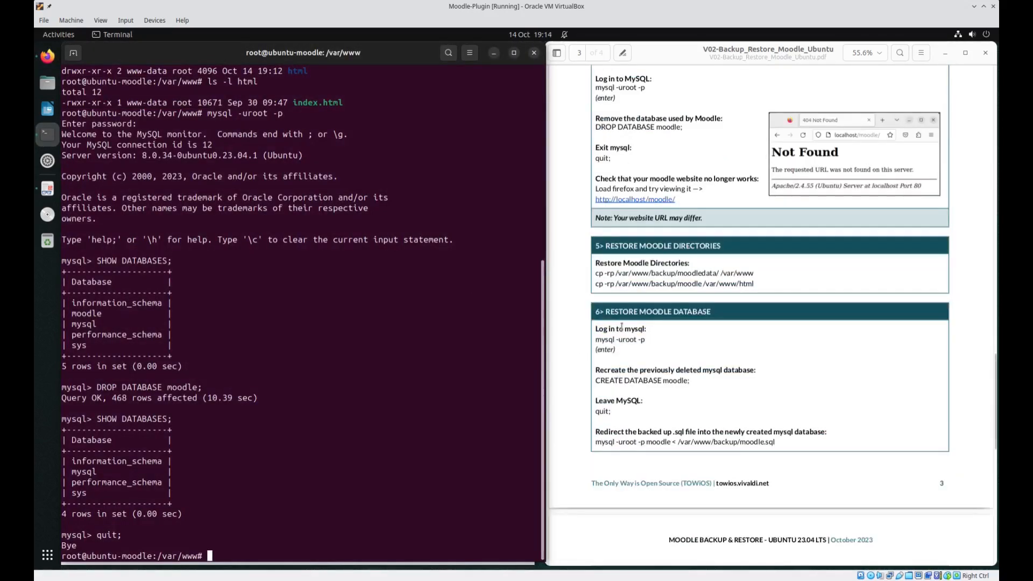
- Copy moodledata back into /var/www and moodle into /var/www/html from the backup
{"action": "scroll", "scroll_direction": "down", "scroll_amount": 3}
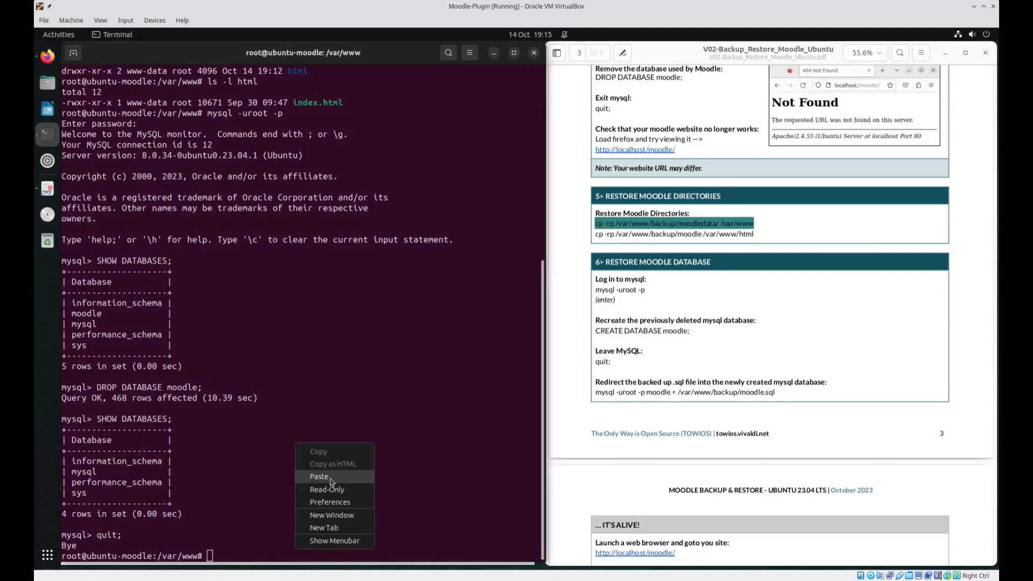
{"action": "left_click", "coordinate": [319, 477]}
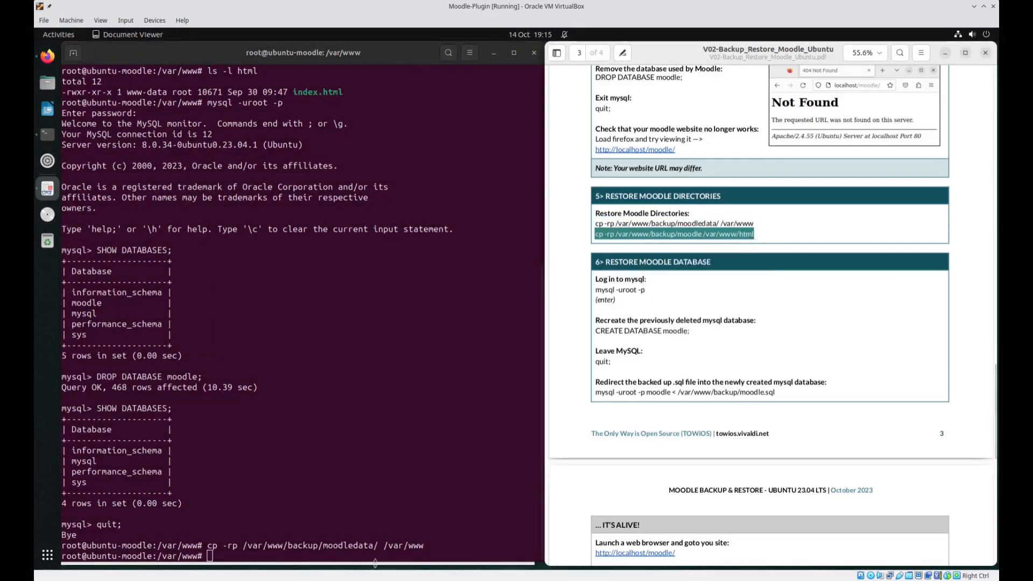
{"action": "left_click", "coordinate": [409, 481]}
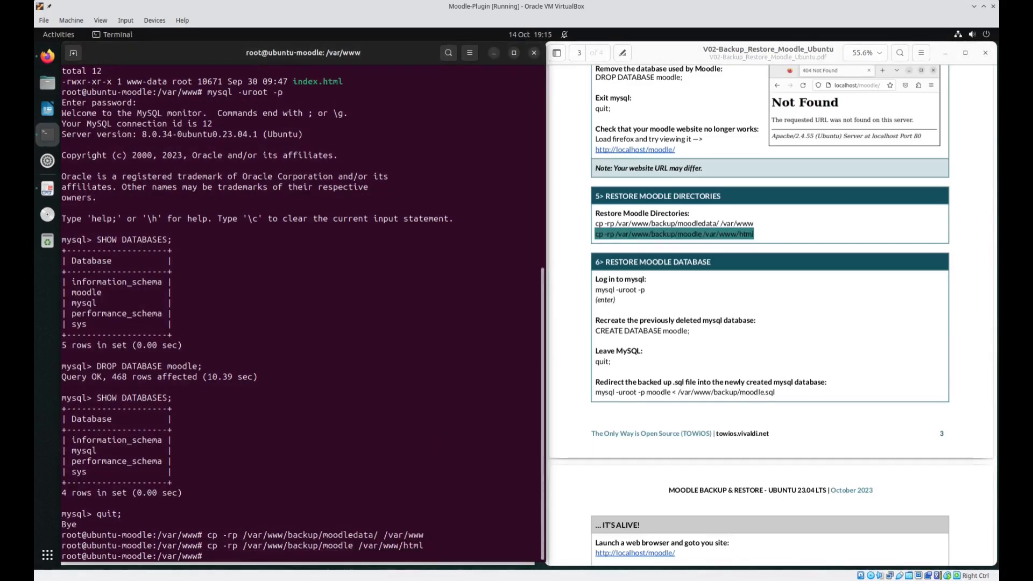
- List /var/www and html to confirm moodledata and moodle are restored
{"action": "type", "text": "ls"}
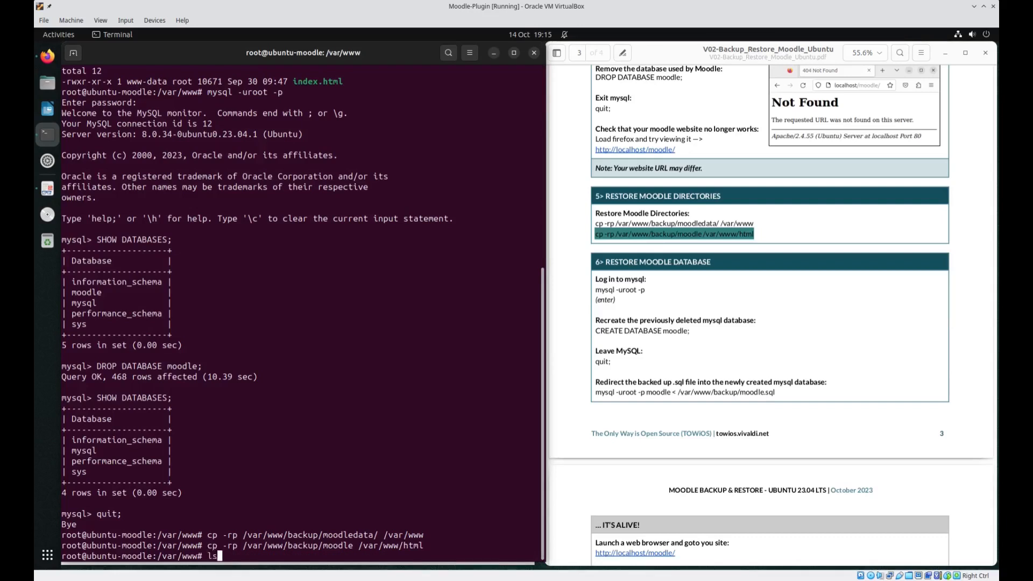
{"action": "type", "text": "-l"}
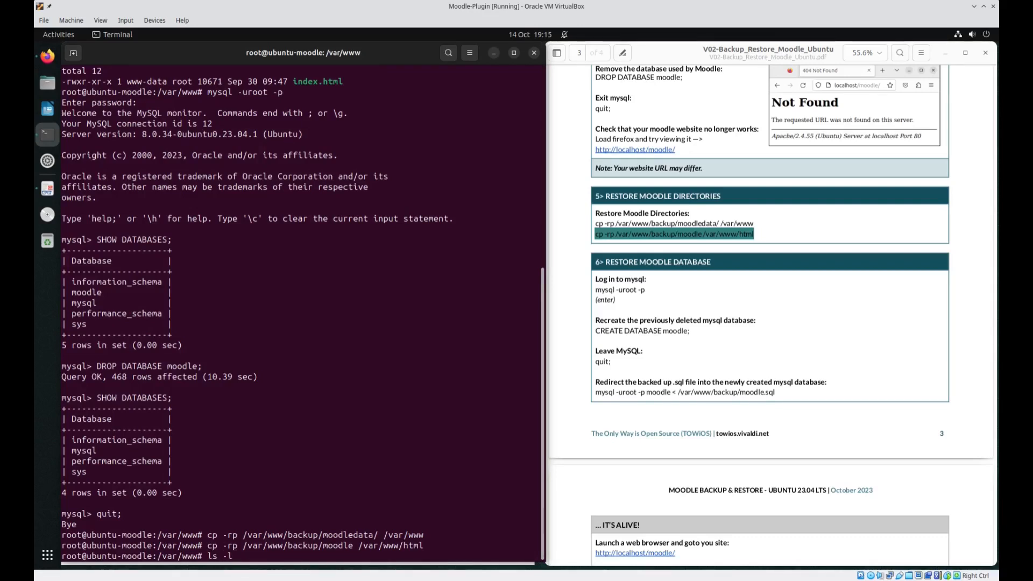
{"action": "key", "text": "Return"}
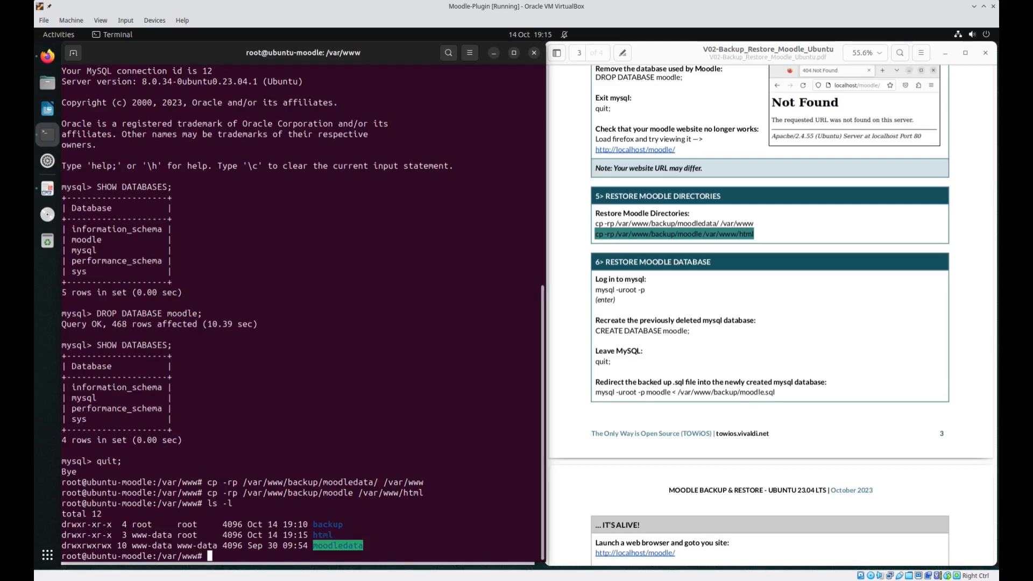
{"action": "type", "text": "ls -l html"}
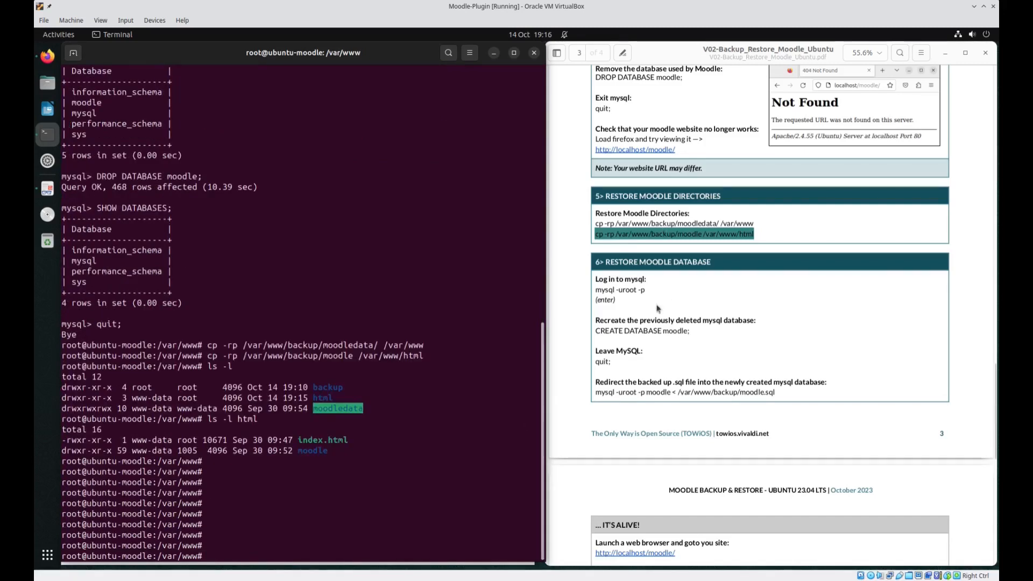
- Log in to MySQL as root and create a new empty moodle database
{"action": "type", "text": "mysql -uroot -p"}
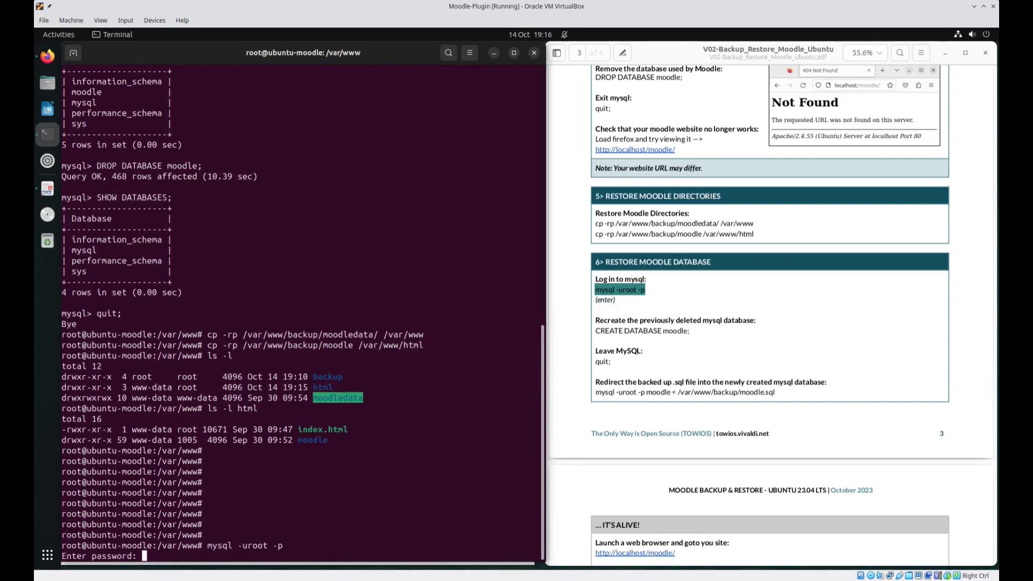
{"action": "key", "text": "Return"}
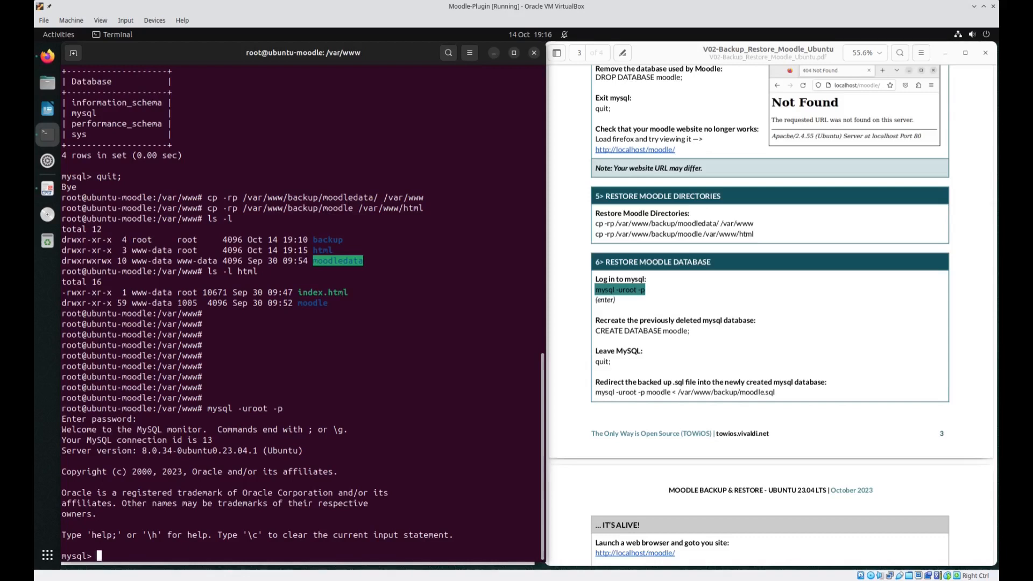
{"action": "type", "text": "CREATE"}
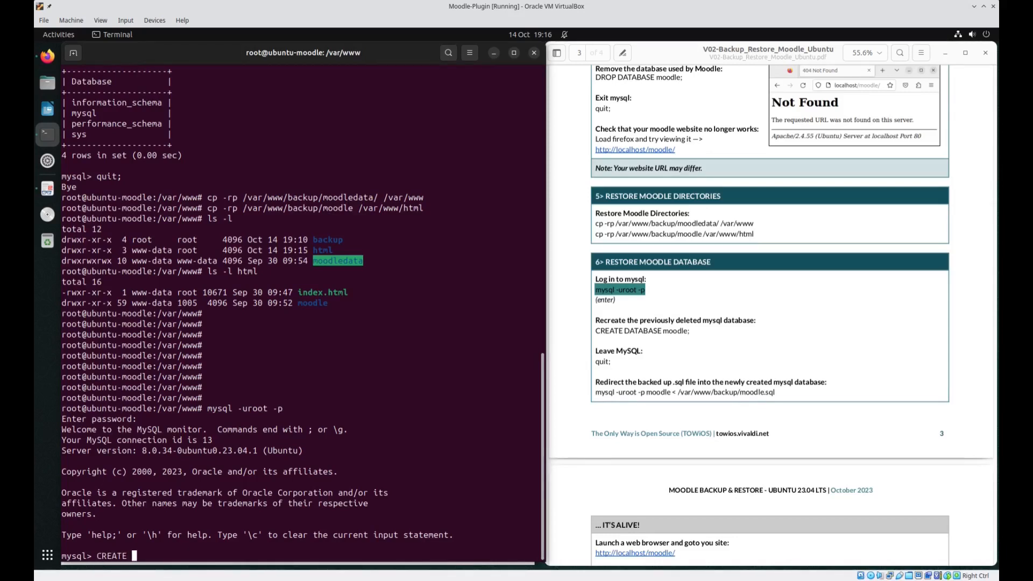
{"action": "type", "text": "DATABASE moodle;"}
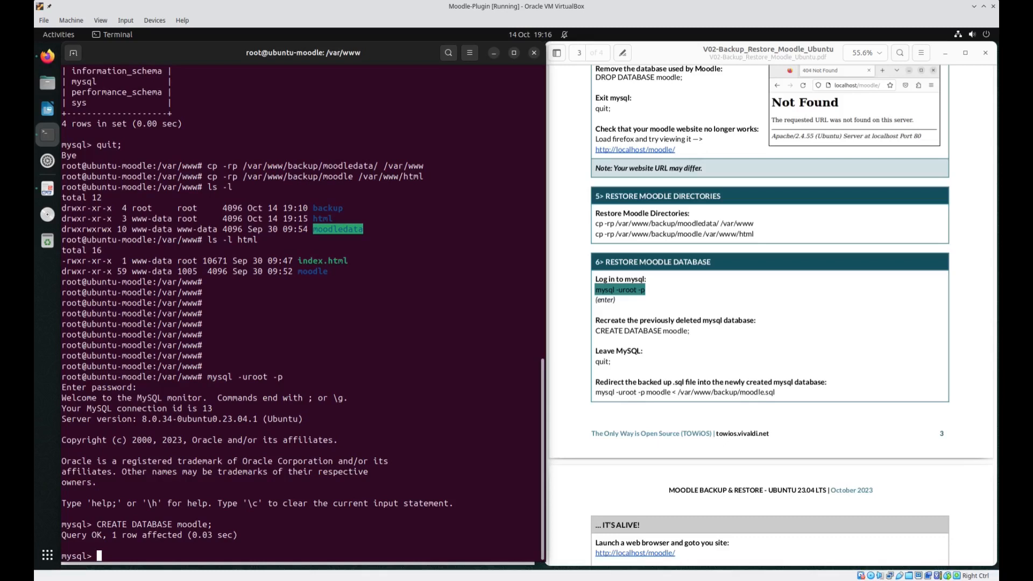
- List the databases to confirm moodle exists, then quit the MySQL monitor
{"action": "type", "text": "SHOW"}
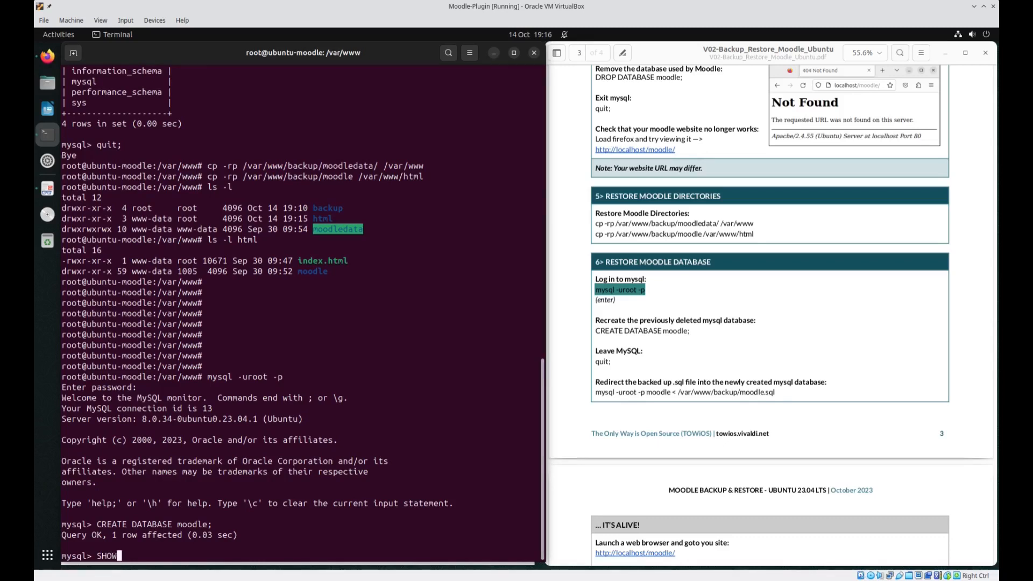
{"action": "type", "text": "DATABASE"}
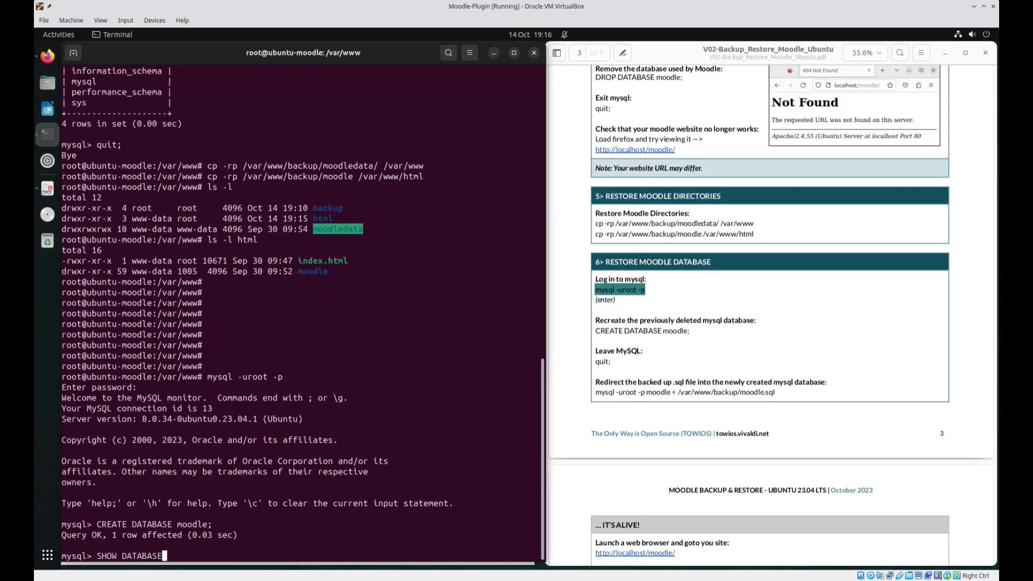
{"action": "type", "text": "S;"}
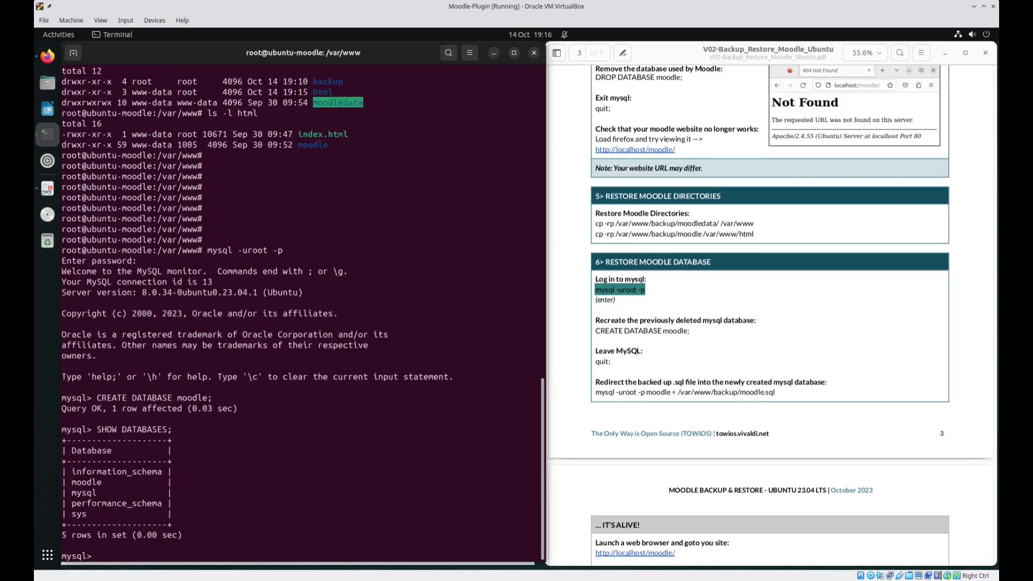
{"action": "type", "text": "quit;"}
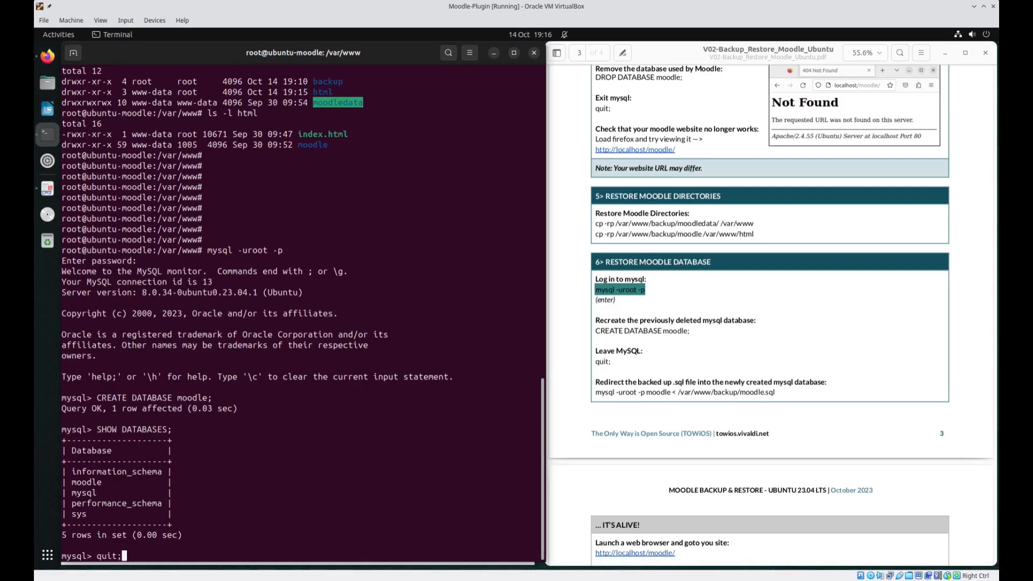
{"action": "key", "text": "Return"}
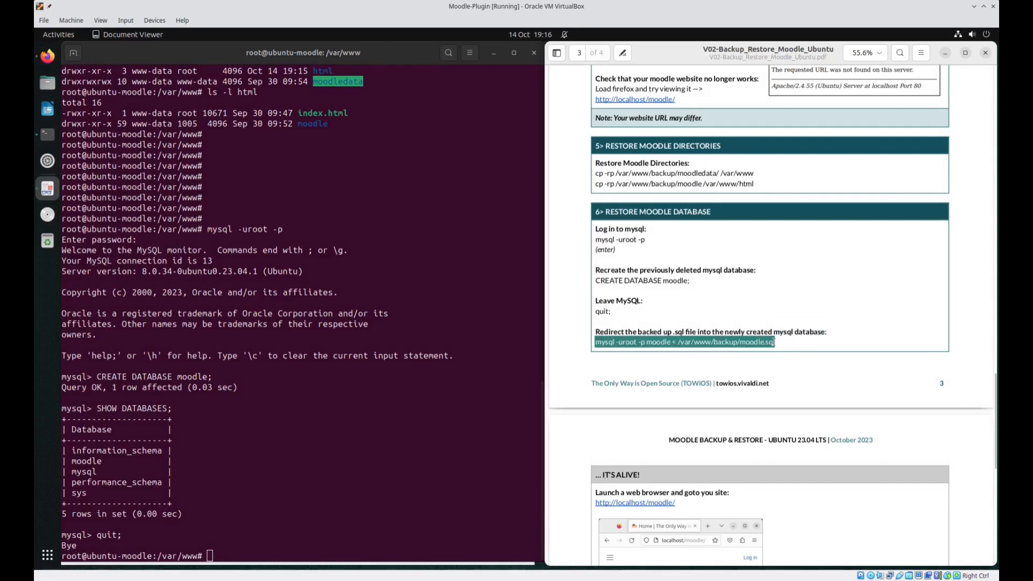
- Paste and run mysql -uroot -p moodle < /var/www/backup/moodle.sql to import the backup
{"action": "right_click", "coordinate": [760, 346]}
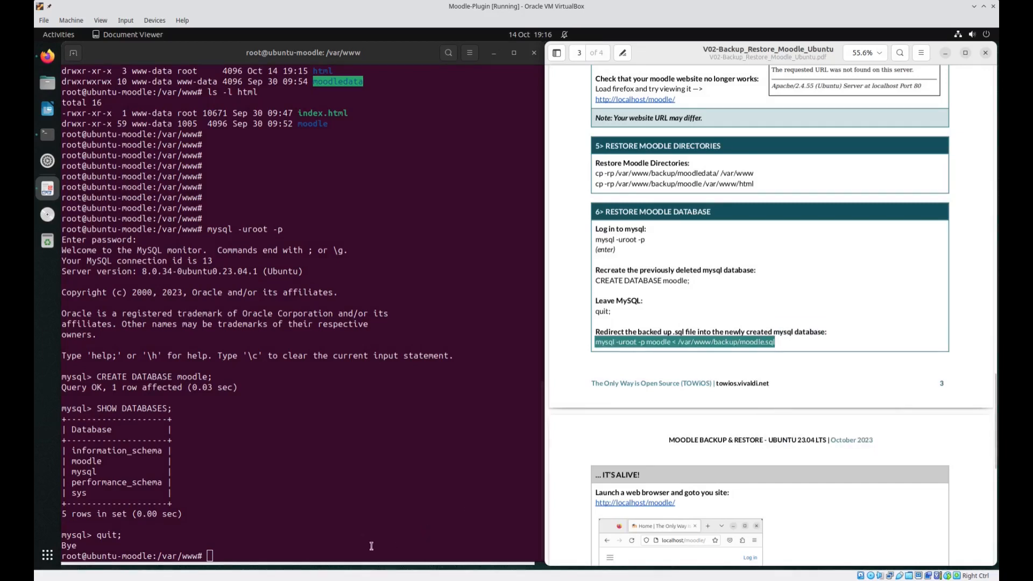
{"action": "right_click", "coordinate": [371, 547]}
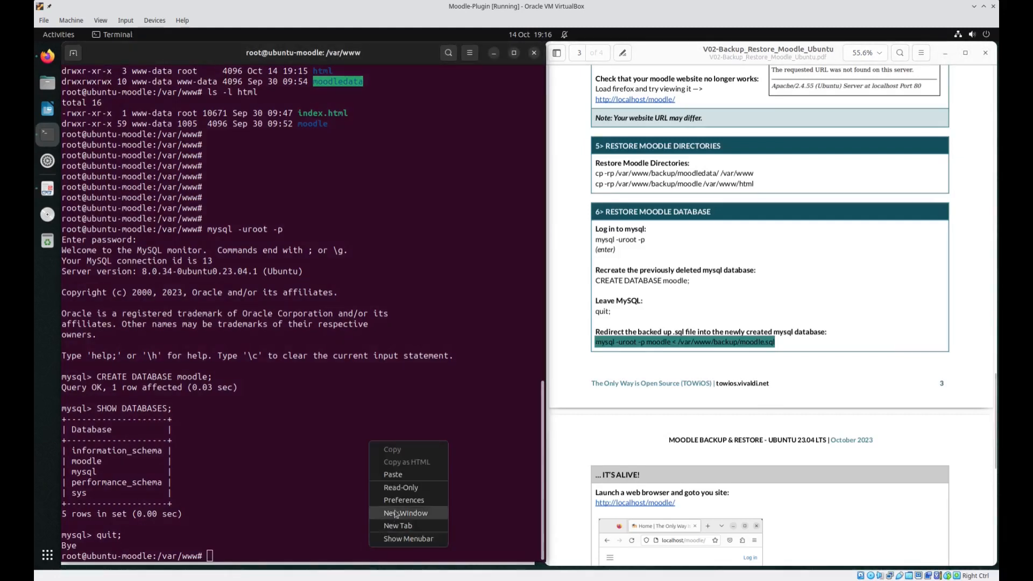
{"action": "left_click", "coordinate": [393, 474]}
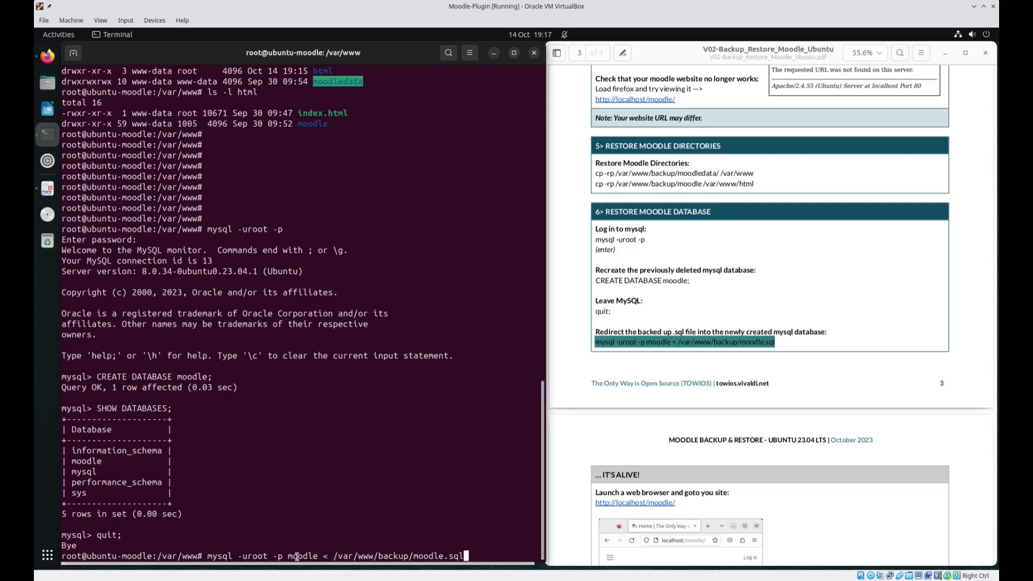
{"action": "mouse_move", "coordinate": [306, 547]}
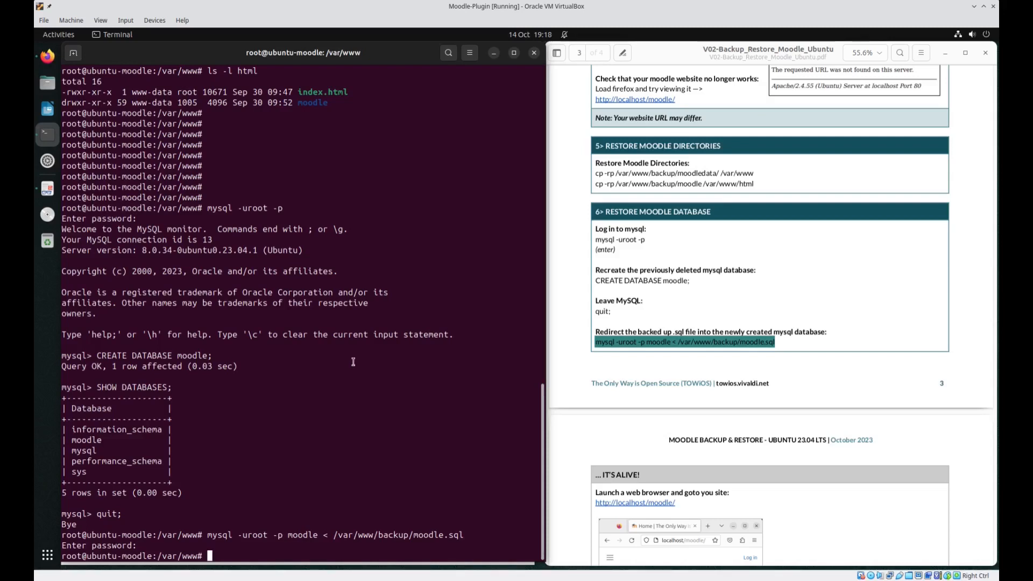
{"action": "scroll", "scroll_direction": "down", "scroll_amount": 3}
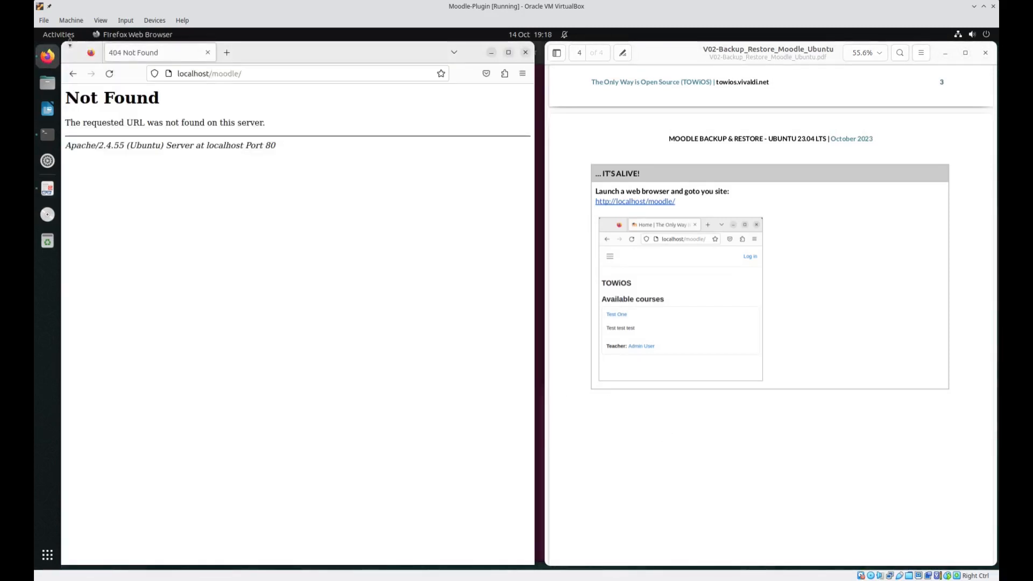
- Reload localhost/moodle/ so the restored TOWiOS home page with Test One appears
{"action": "left_click", "coordinate": [110, 73]}
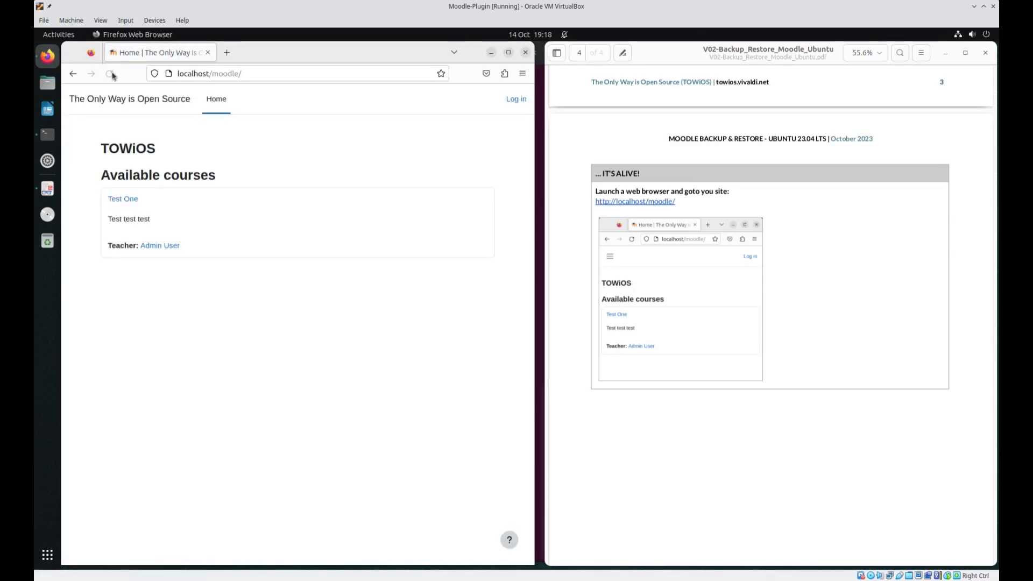